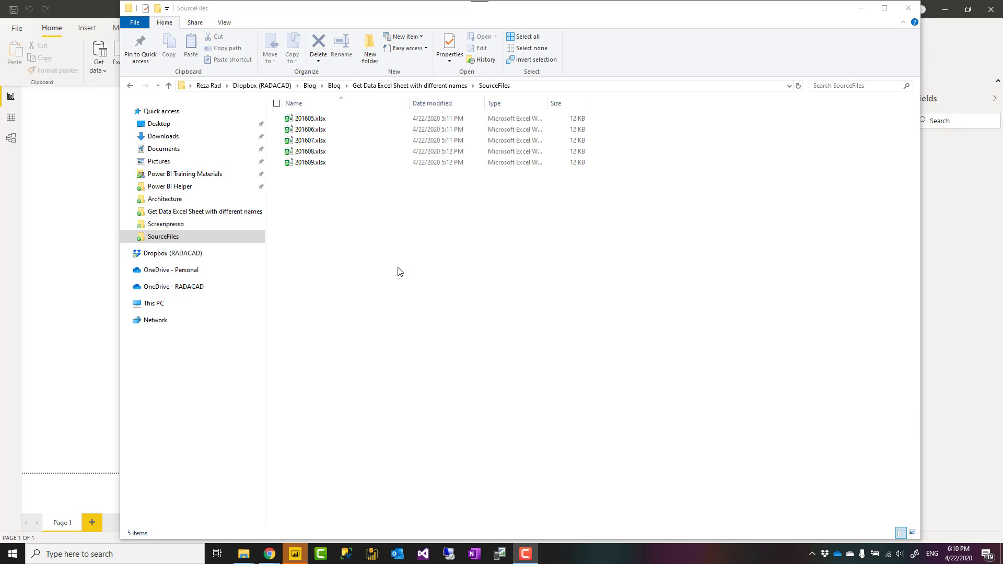
mouse_move(377, 210)
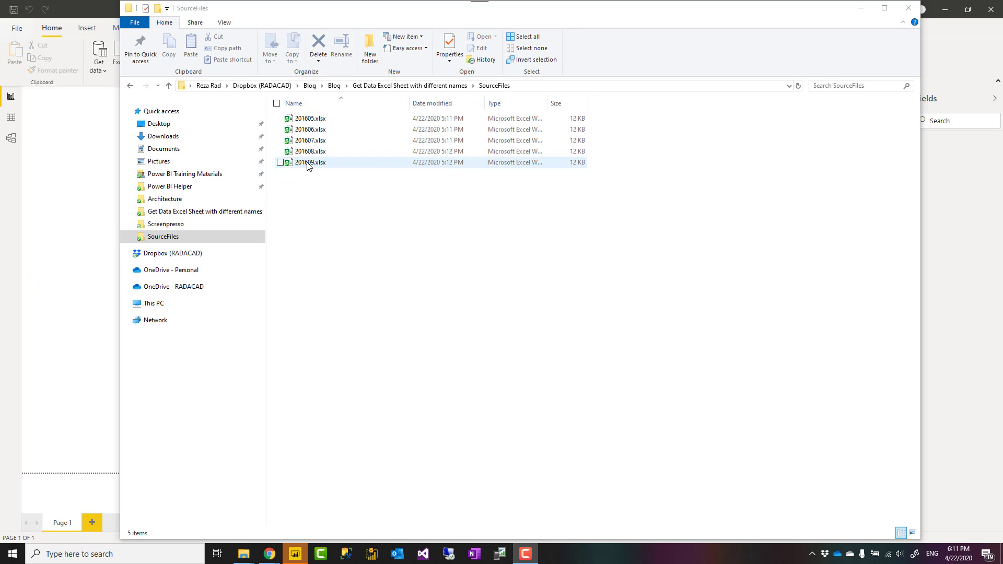
Inspect the 201605 and 201606 source workbooks and their differently named sheets
left_click(311, 162)
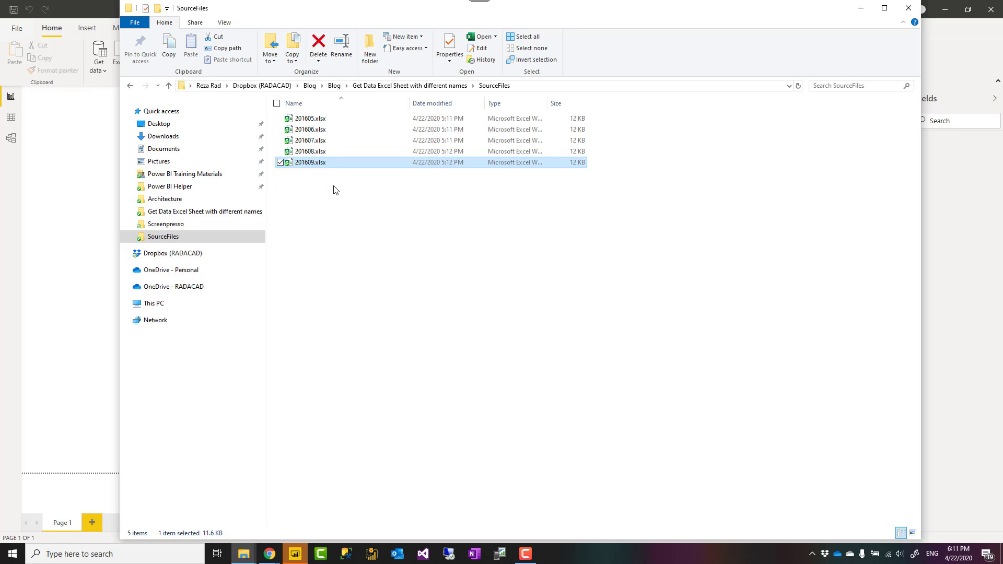
mouse_move(337, 194)
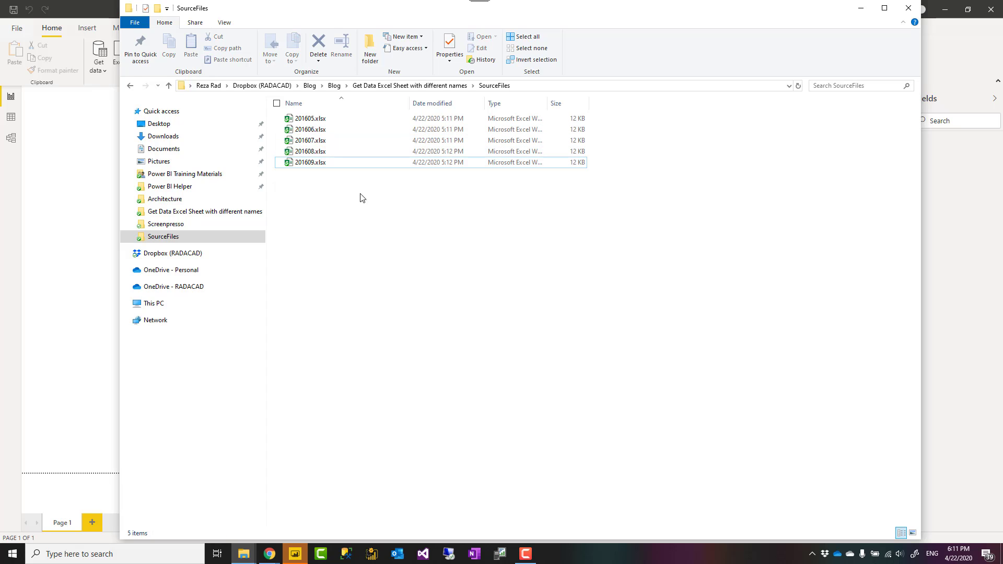
left_click(413, 252)
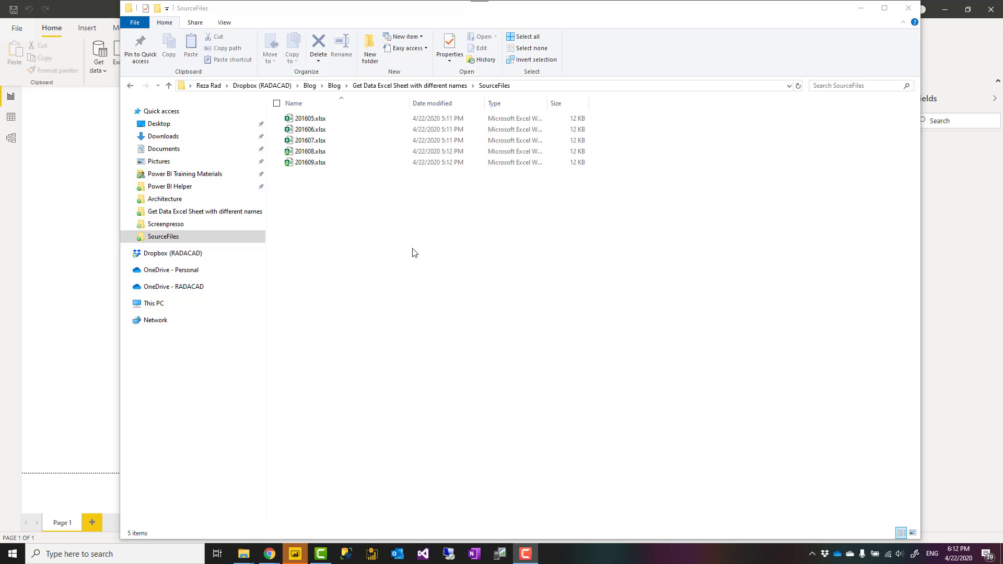
left_click(311, 162)
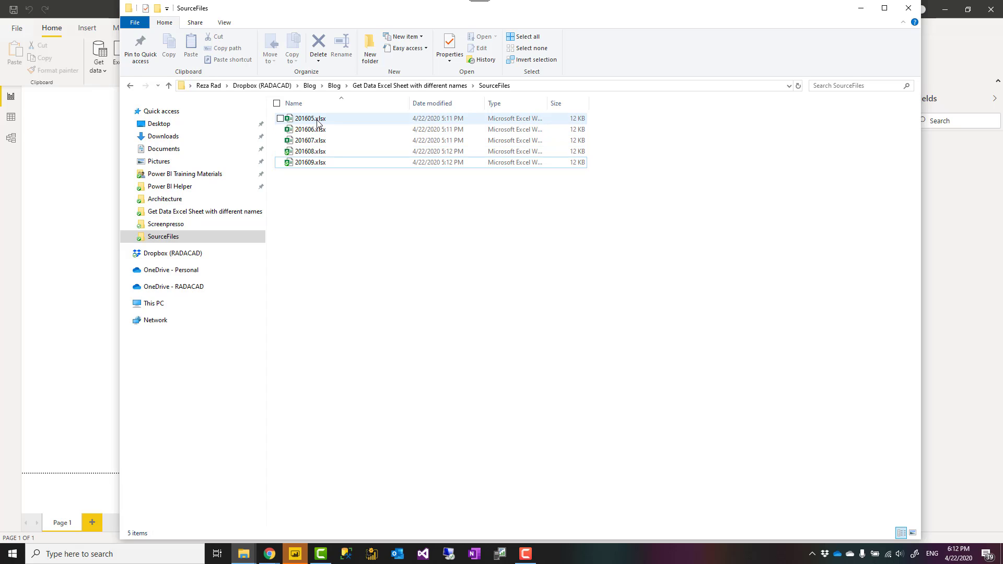
left_click(310, 119)
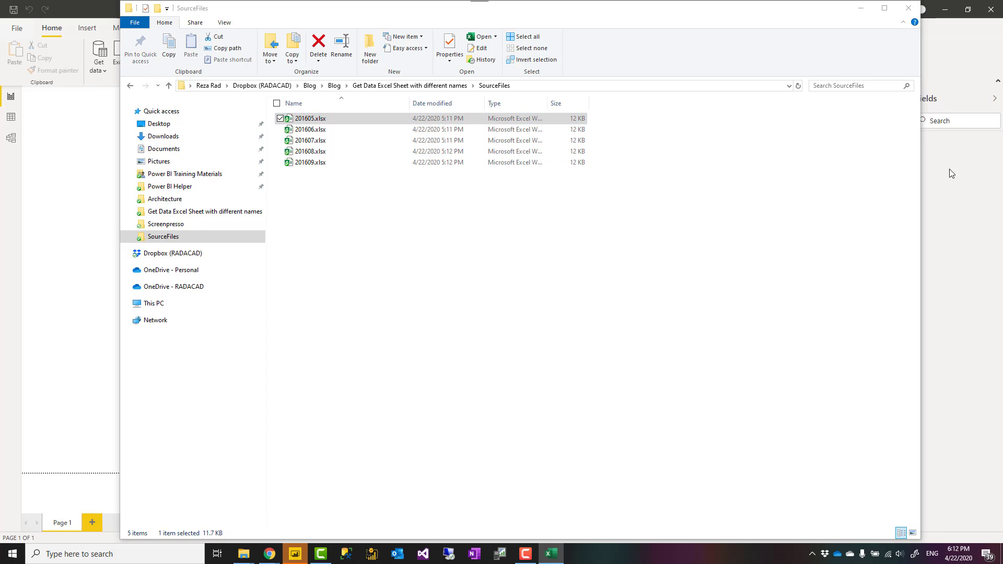
double_click(310, 118)
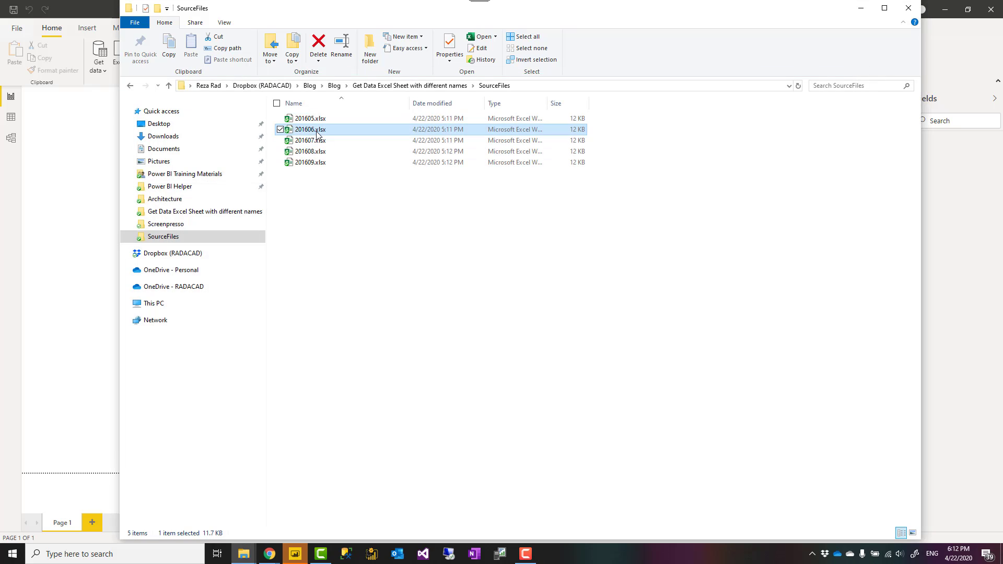
double_click(311, 130)
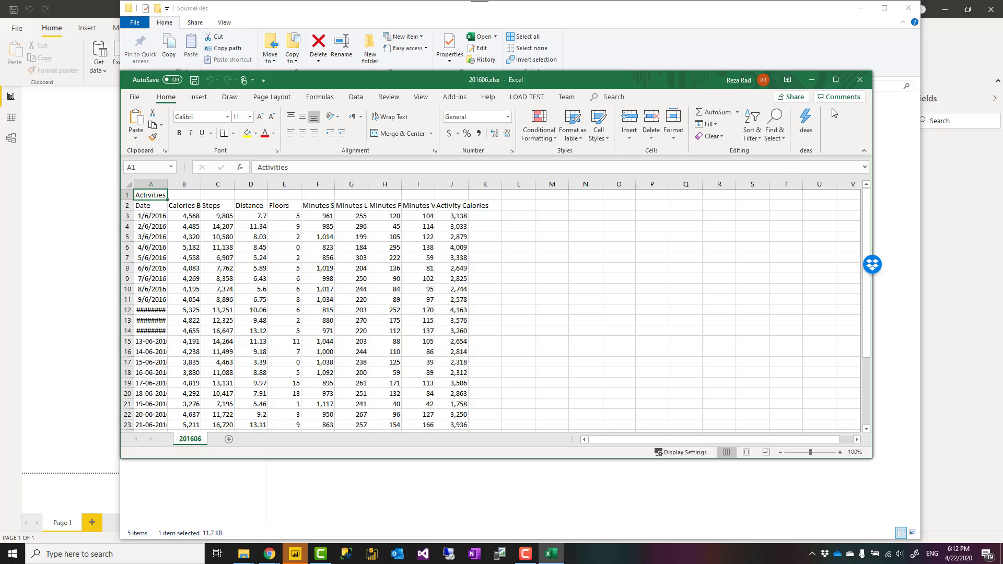
scroll("down", 3)
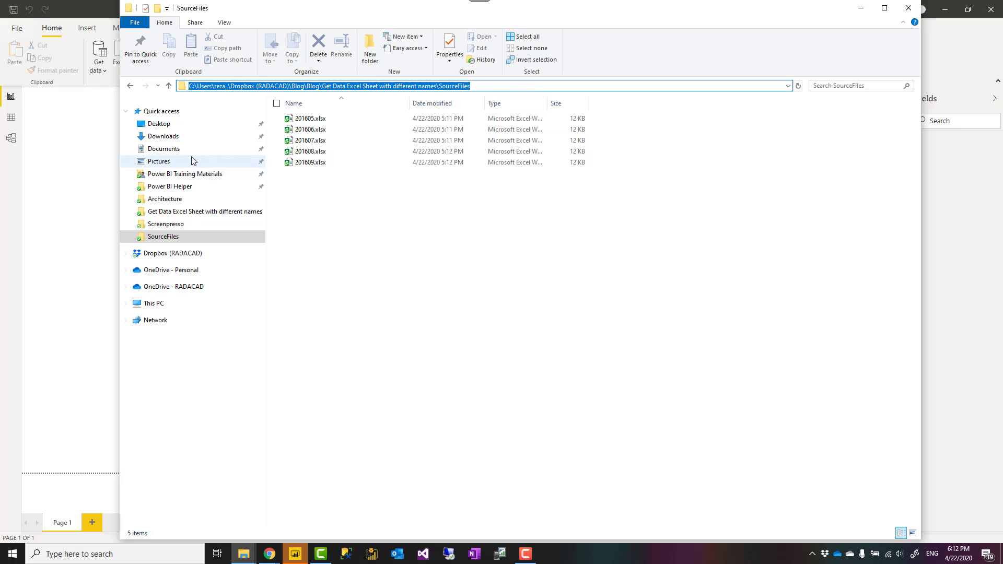
Add a Folder data source pointing to the SourceFiles path under Dropbox (RADACAD)
left_click(98, 54)
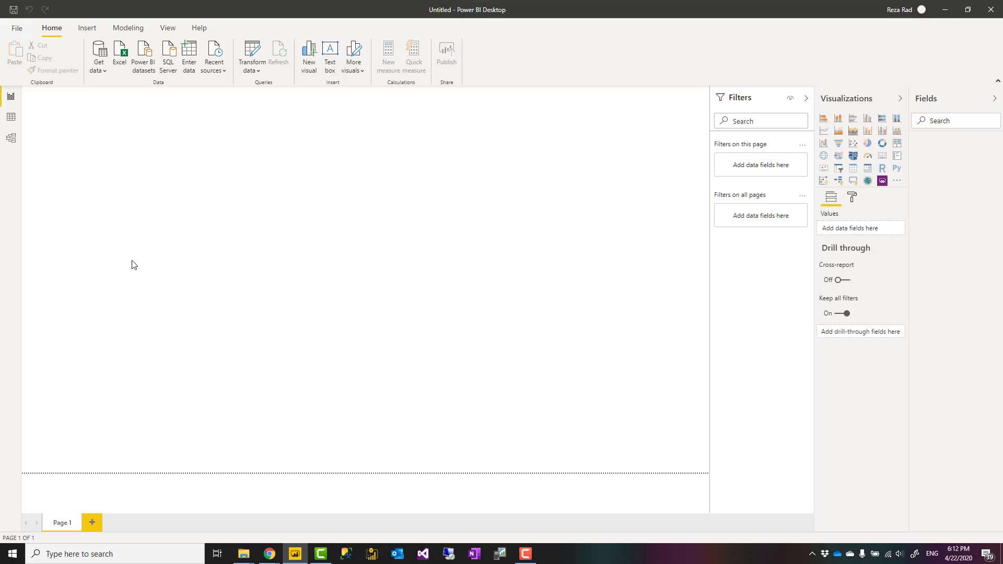
mouse_move(199, 272)
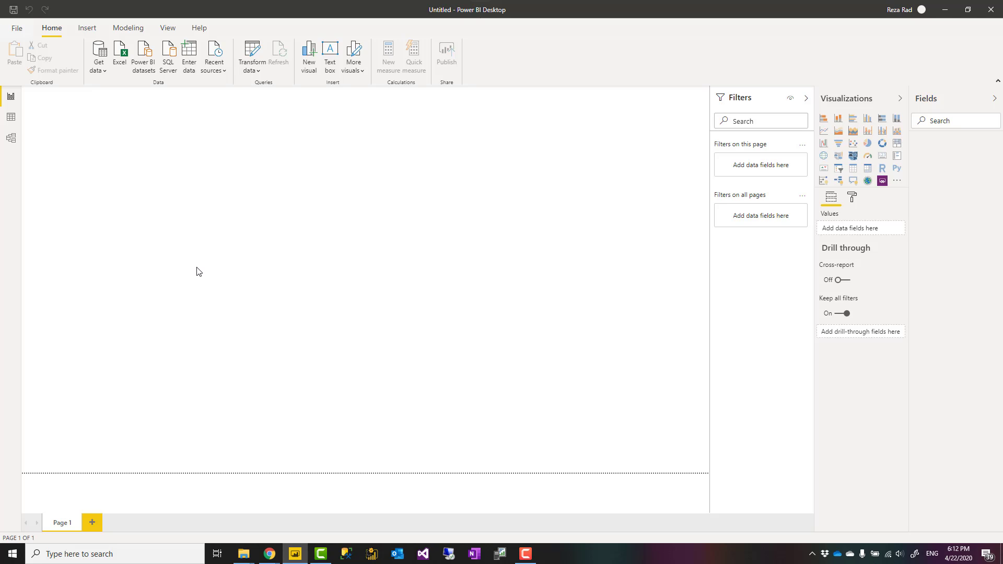
left_click(98, 55)
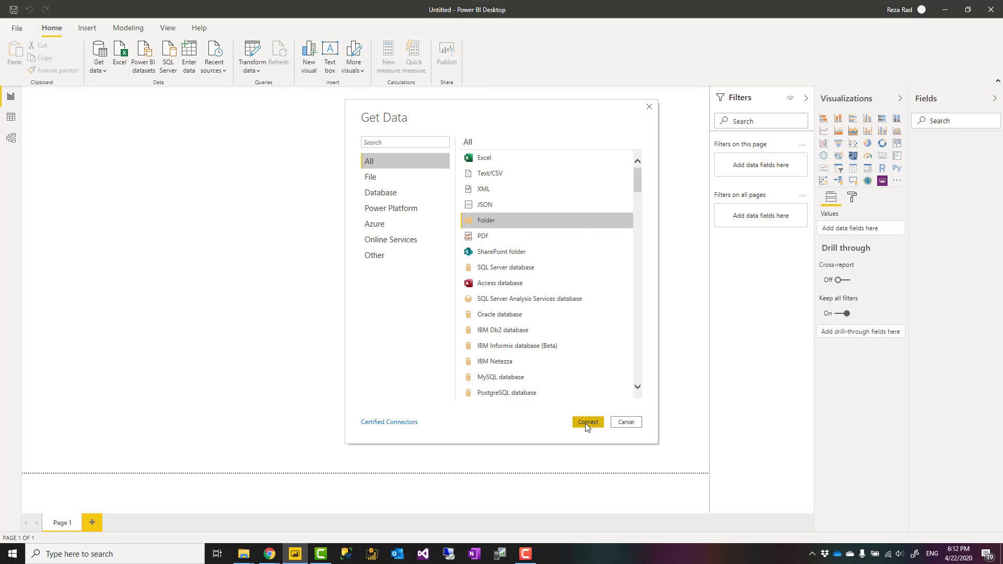
left_click(587, 423)
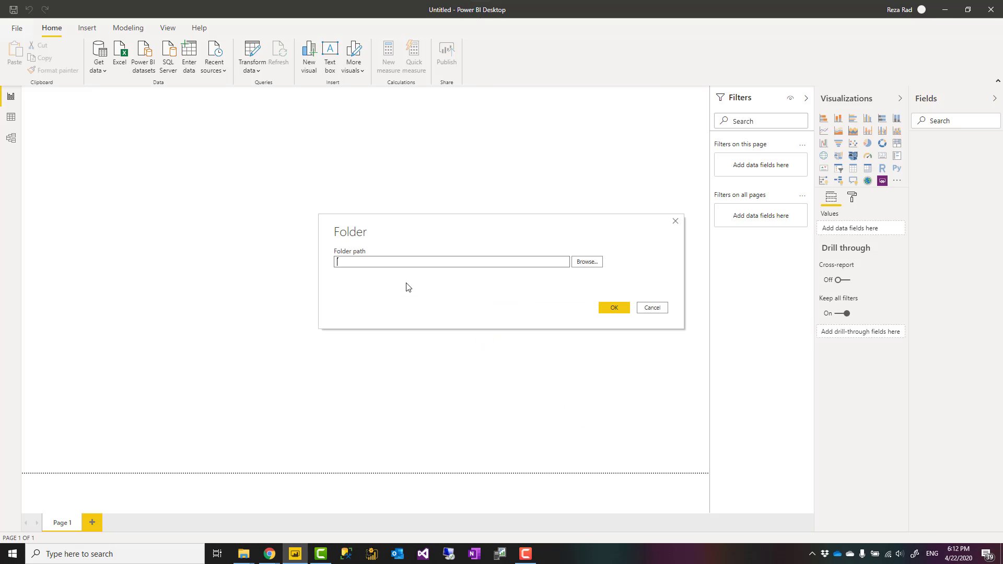
type("Dropbox (RADACAD)\\Blog\\Blog\\Get Data Excel Sheet with different names\\SourceFiles")
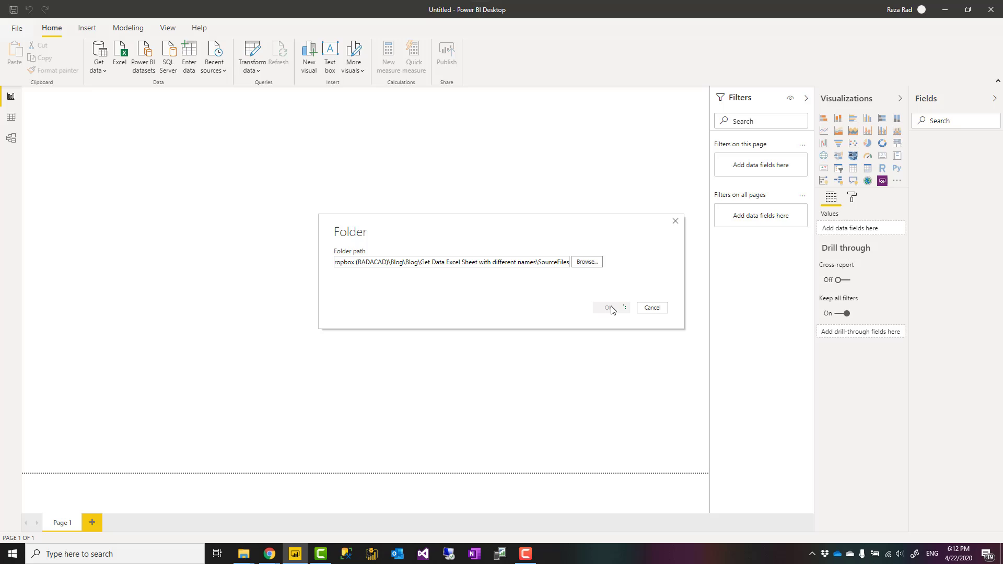
left_click(607, 307)
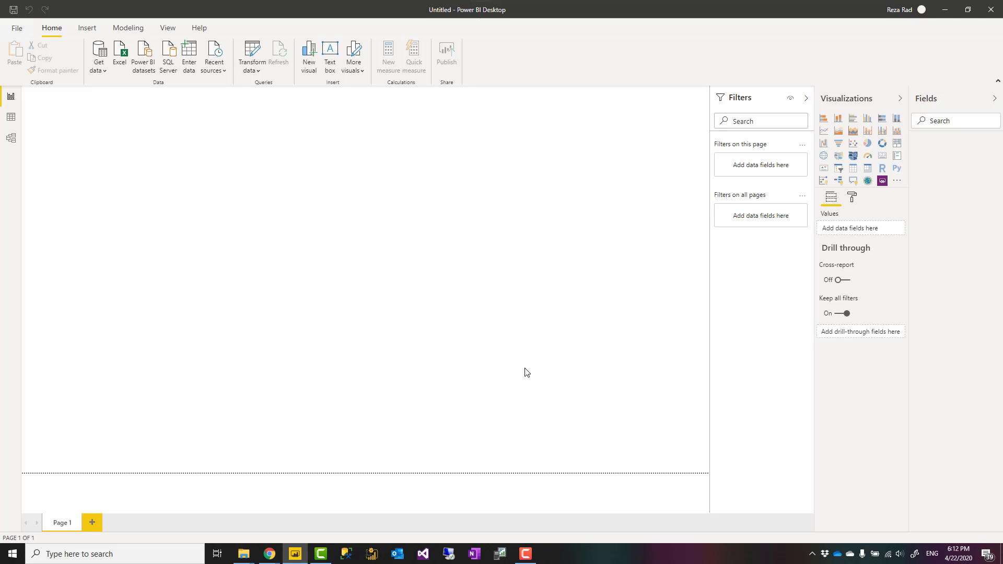
Combine the folder's files with the first file's 201605 sheet as the sample
left_click(701, 96)
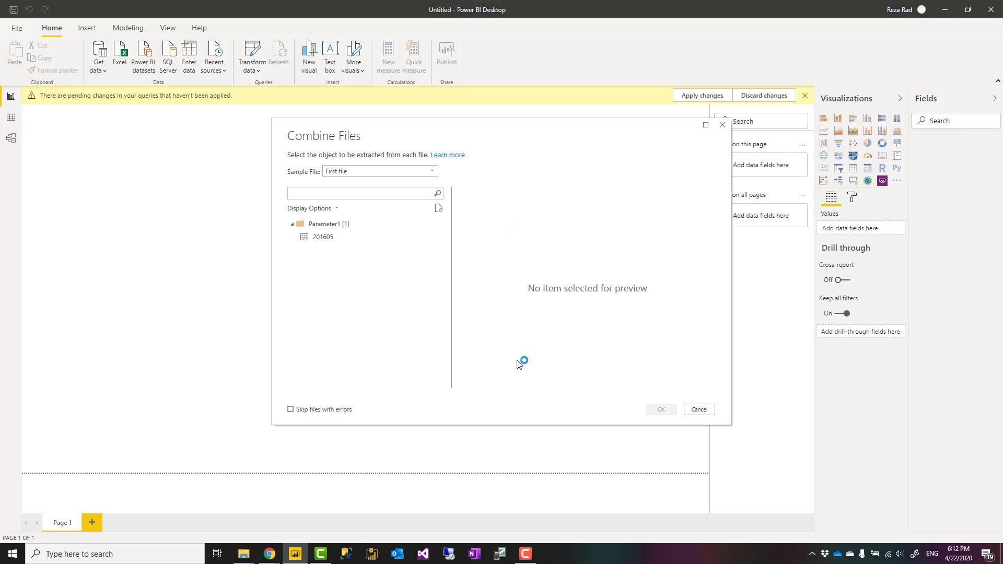
mouse_move(361, 150)
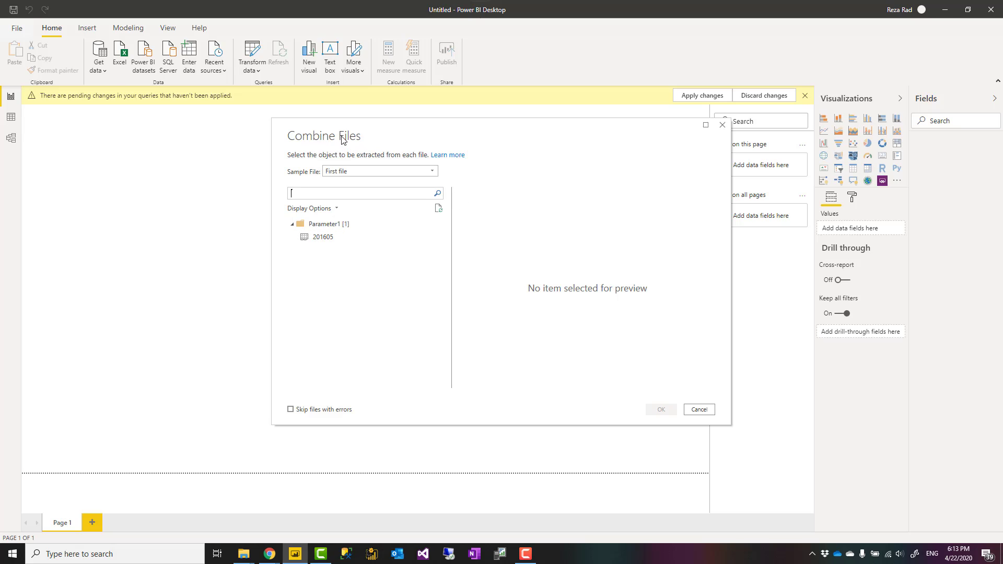
left_click(380, 170)
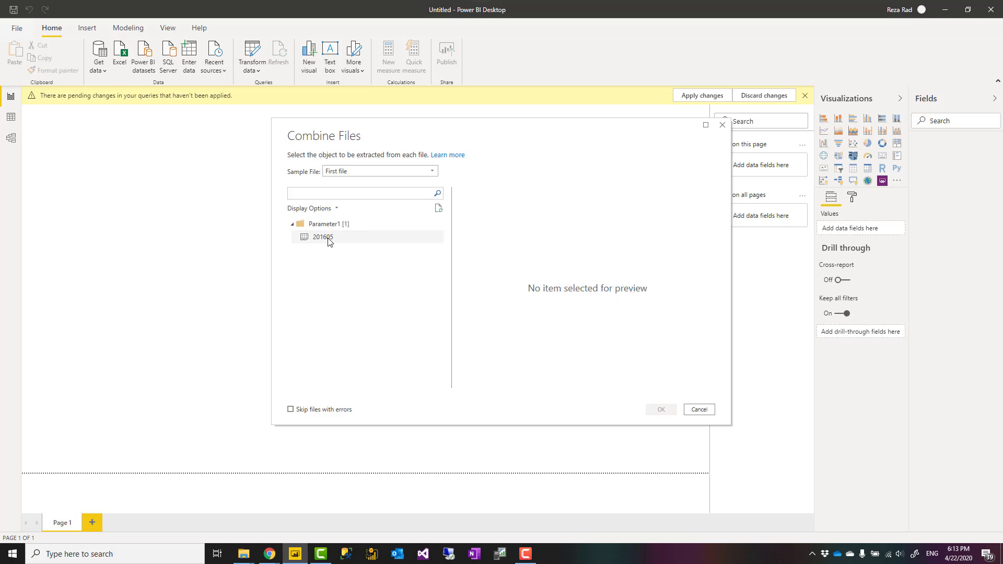
left_click(322, 237)
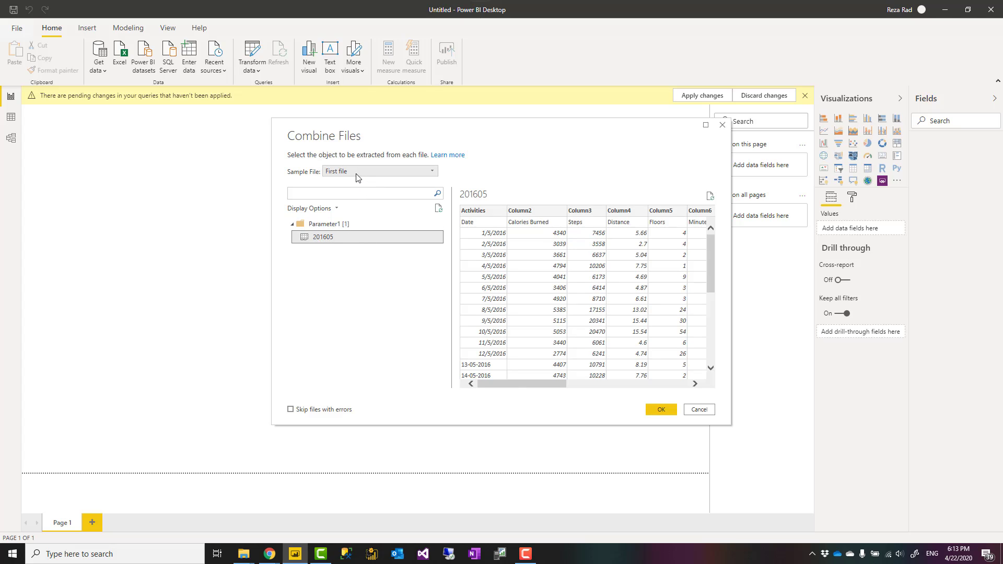
left_click(378, 170)
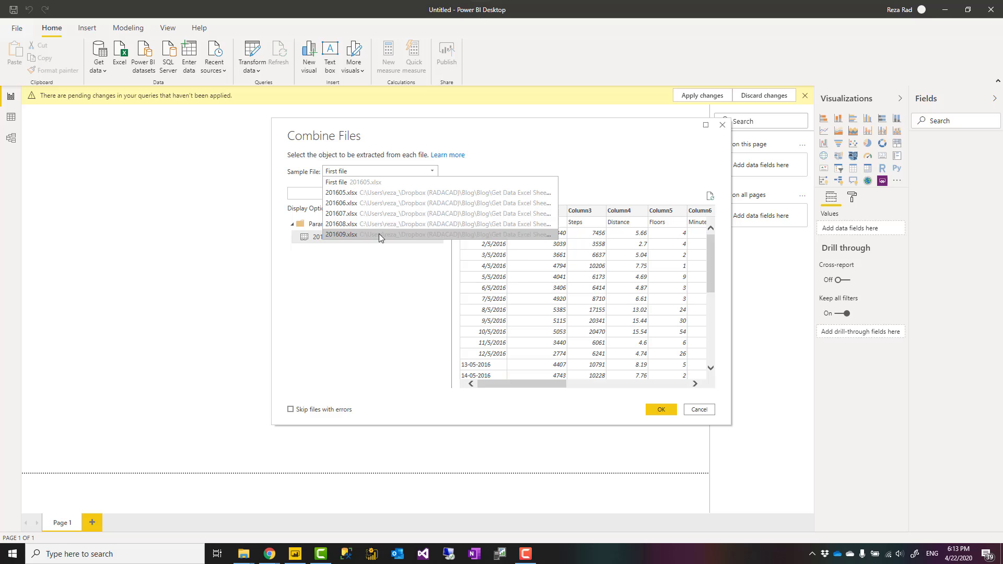
left_click(335, 182)
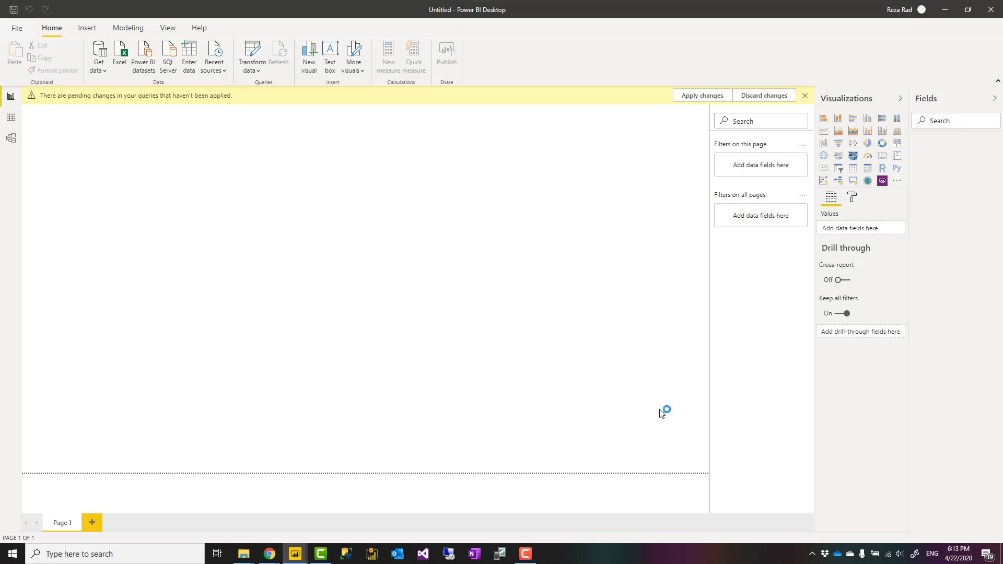
mouse_move(295, 554)
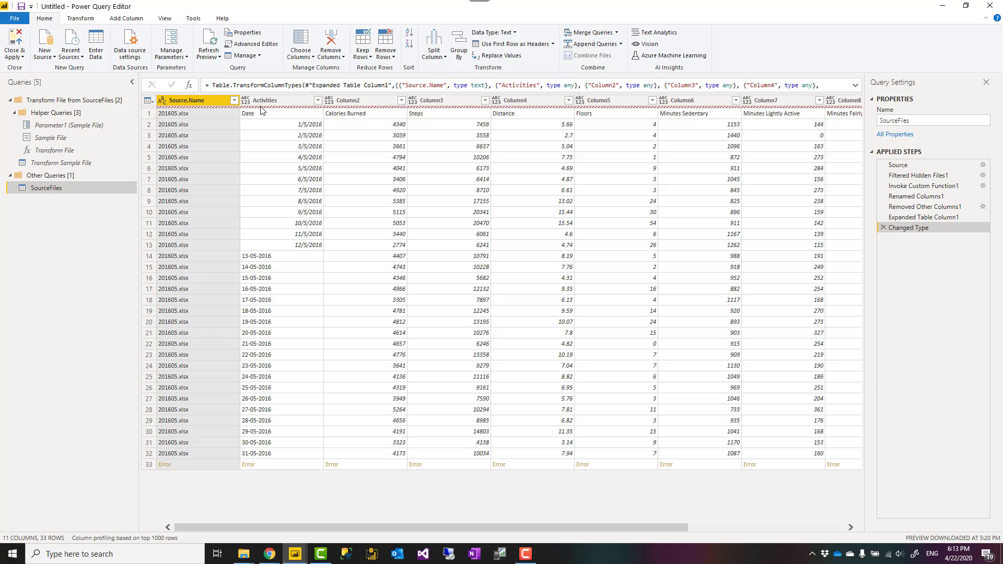
mouse_move(204, 111)
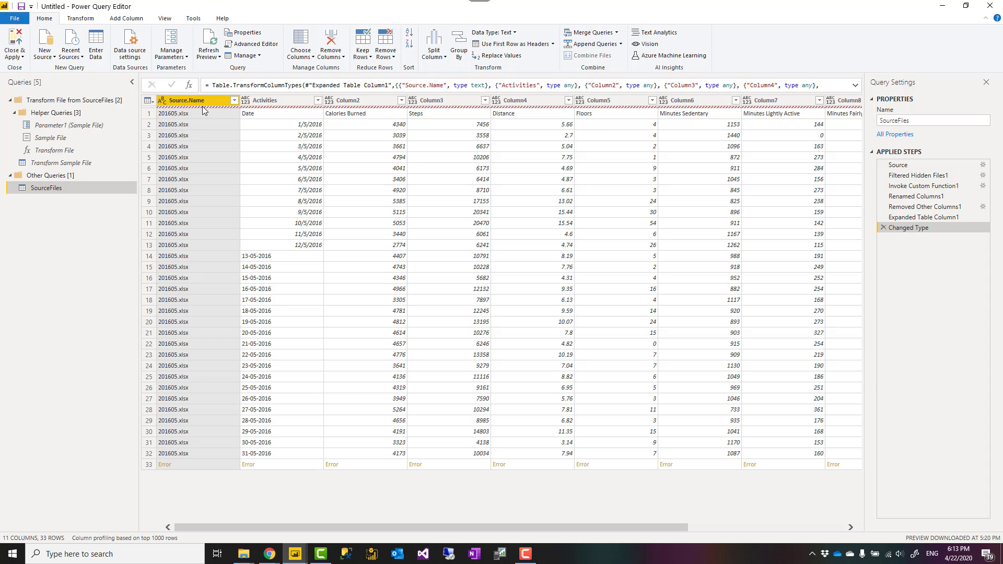
mouse_move(206, 474)
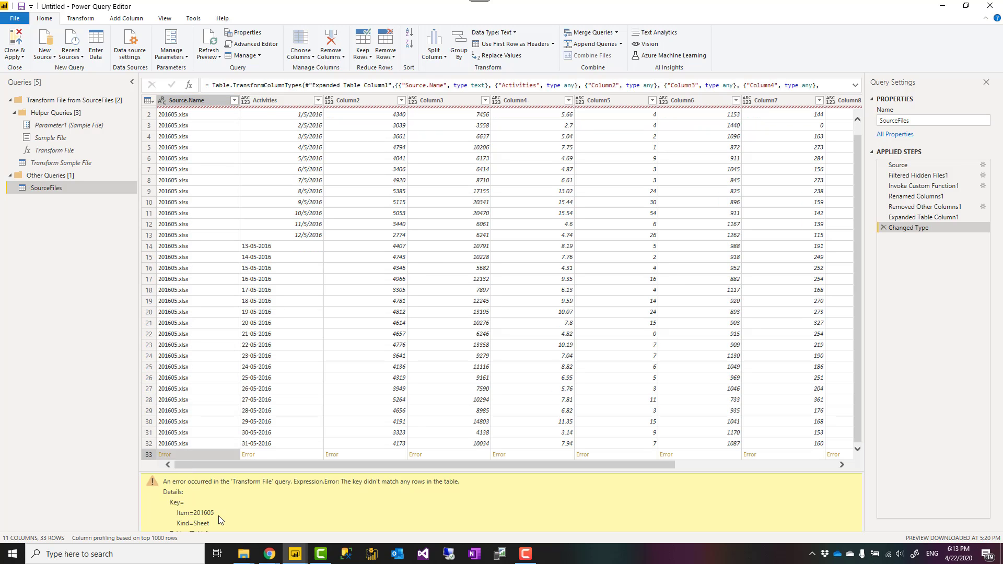
mouse_move(378, 495)
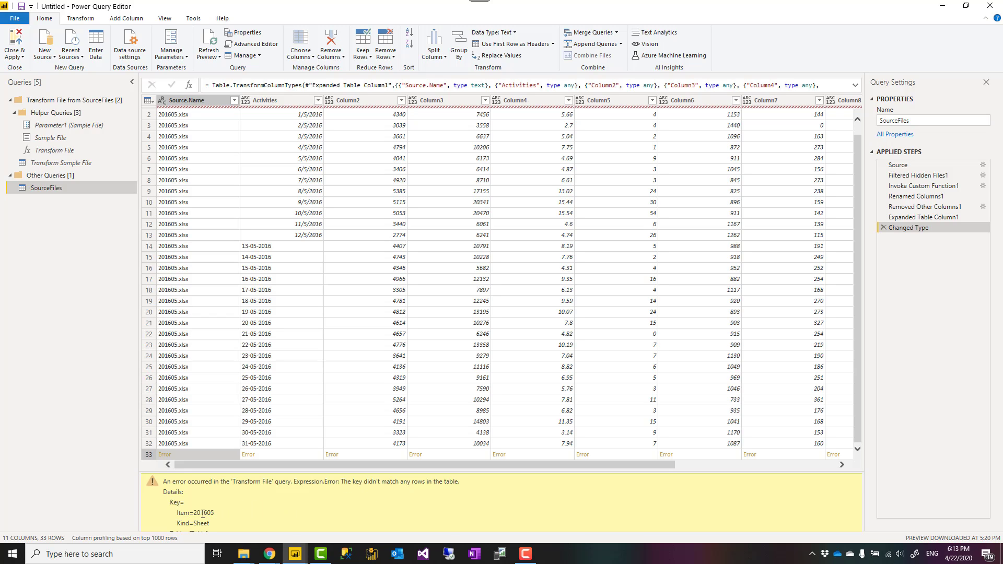
mouse_move(218, 279)
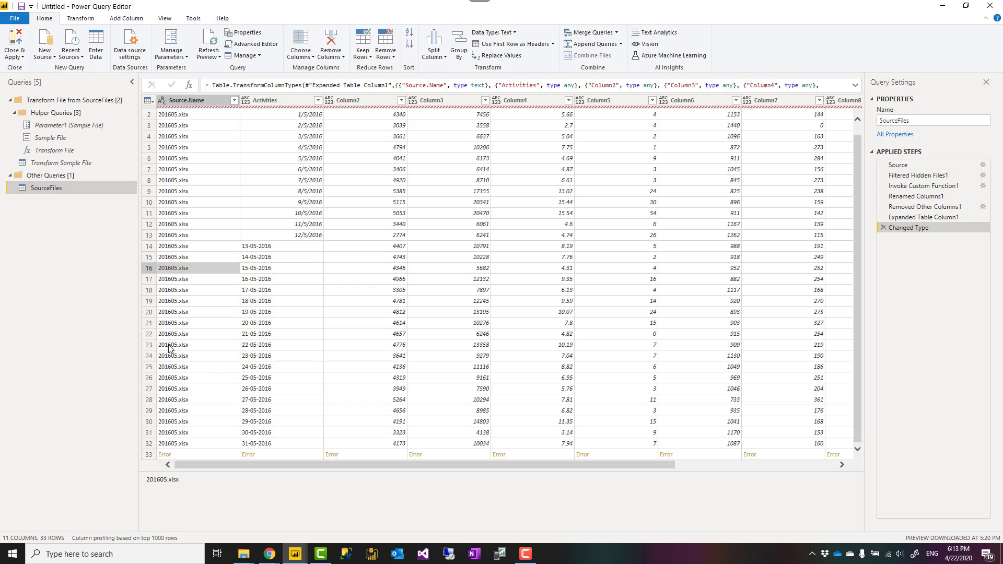
mouse_move(84, 252)
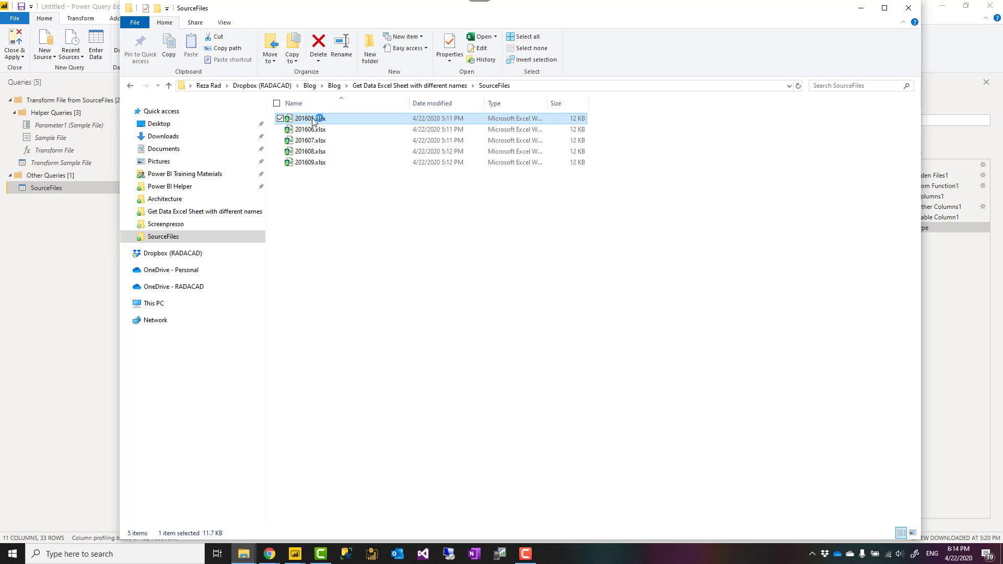
Add sheets fdsa and Sheet2 to 201605.xlsx, then close it without saving
double_click(310, 118)
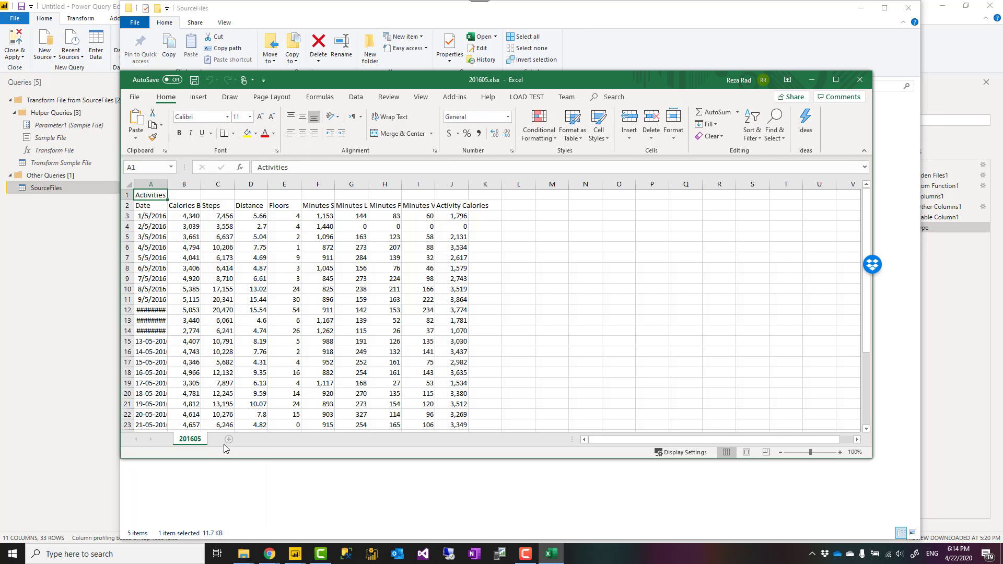
mouse_move(178, 430)
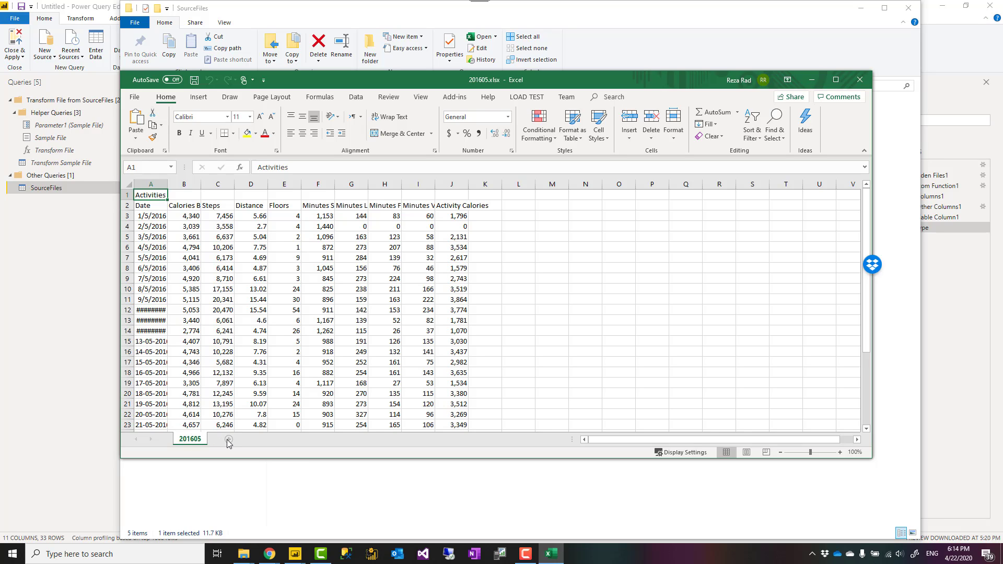
left_click(228, 443)
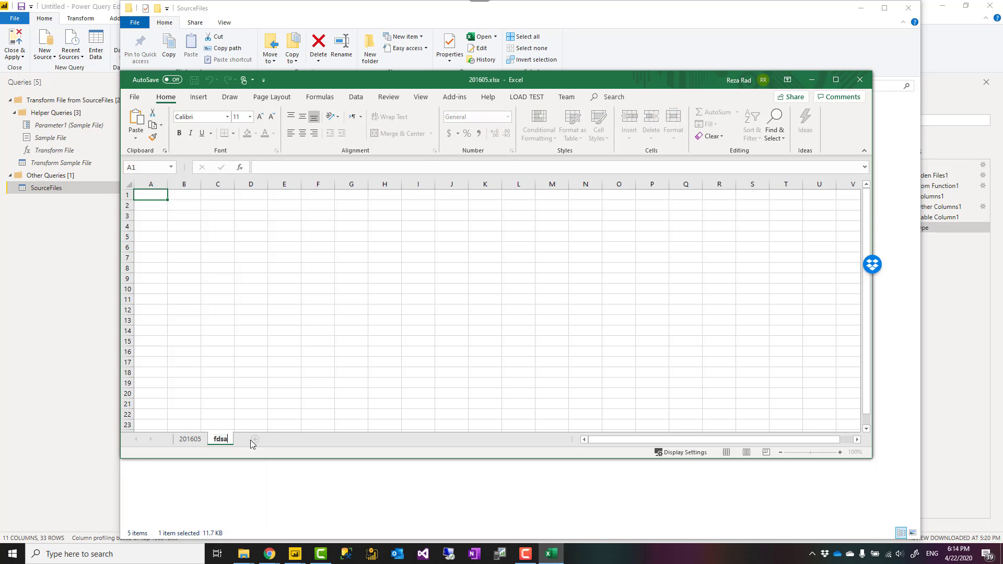
left_click(256, 439)
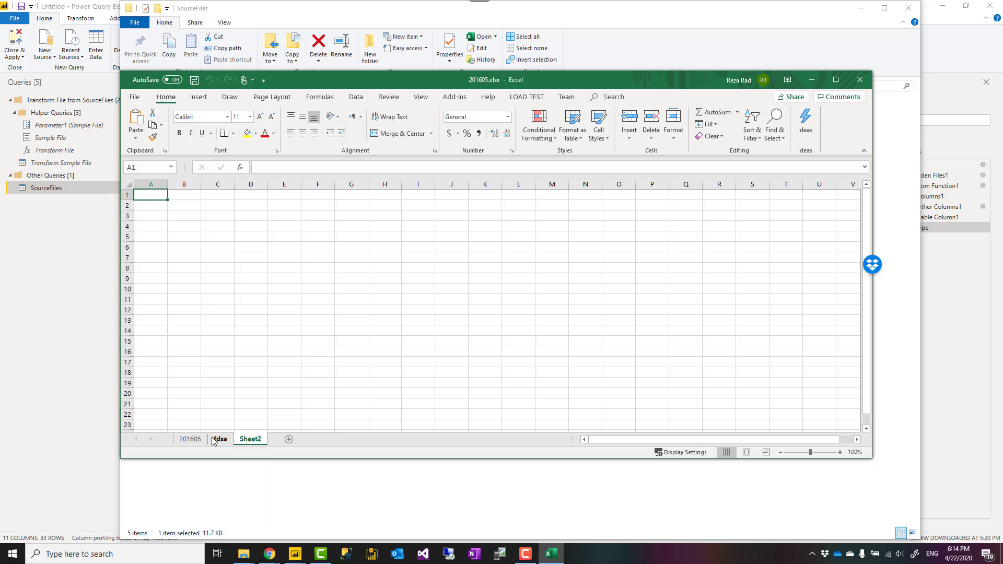
left_click(189, 439)
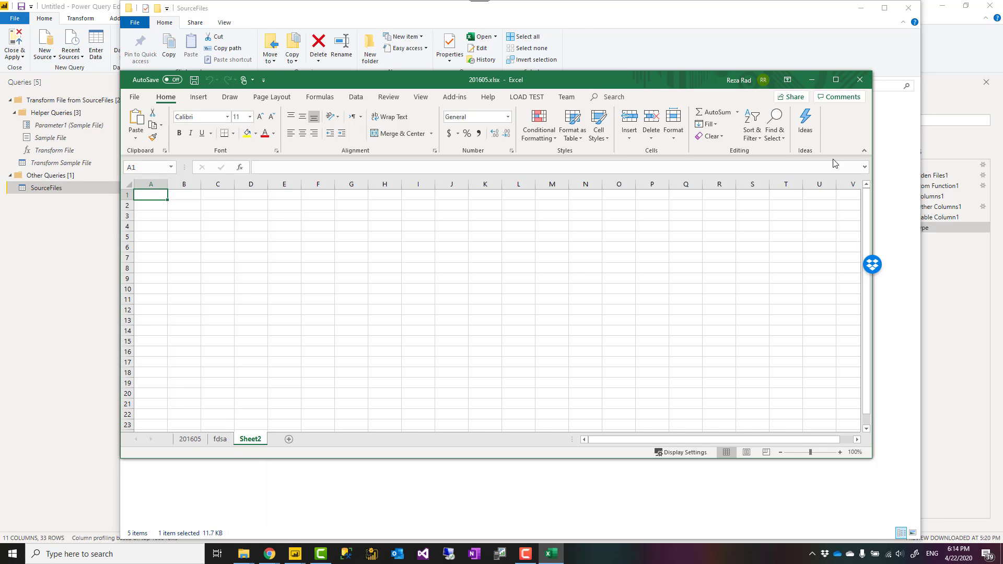
left_click(861, 79)
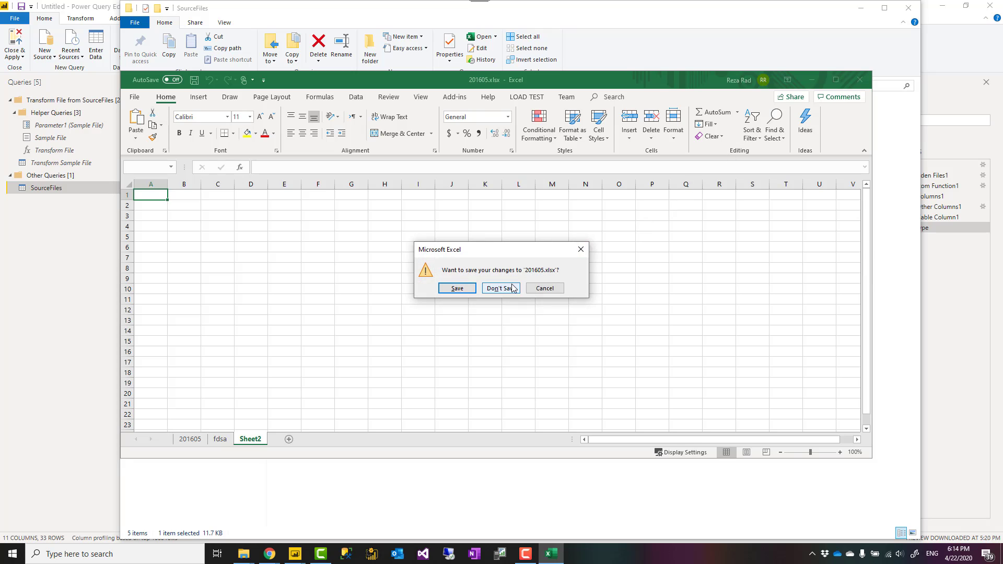
left_click(498, 289)
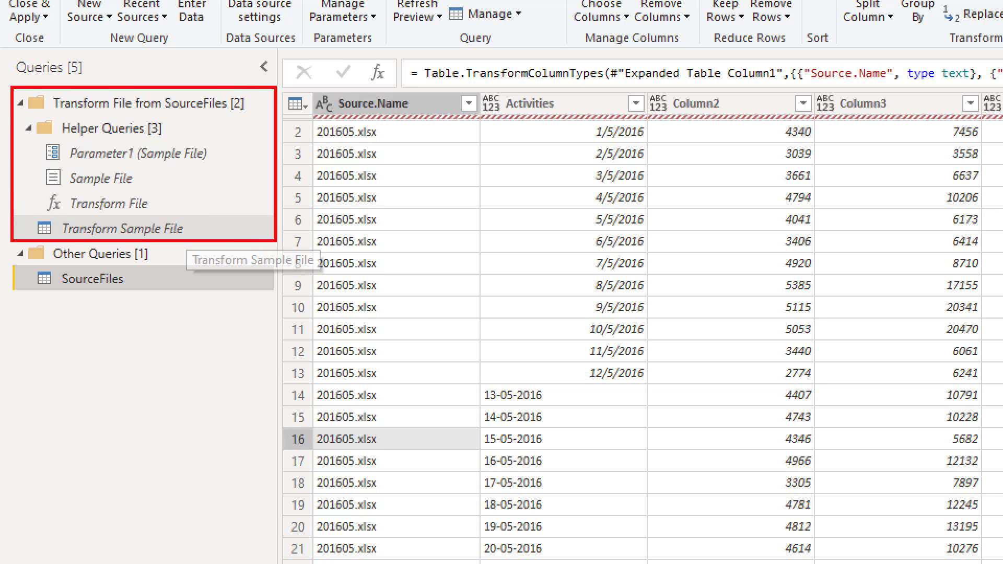
mouse_move(98, 178)
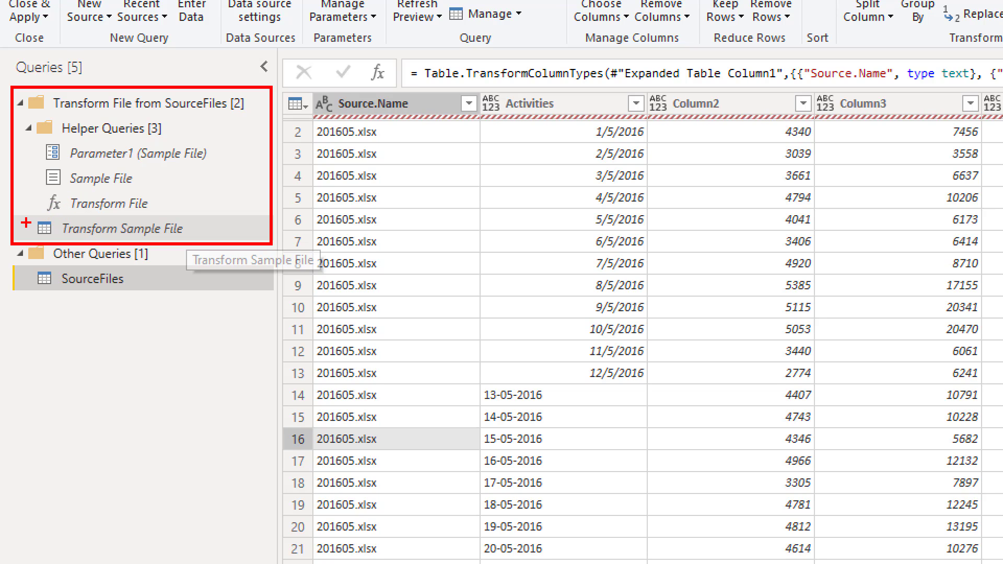
Select the Transform Sample File helper query to see its applied steps
left_click(122, 229)
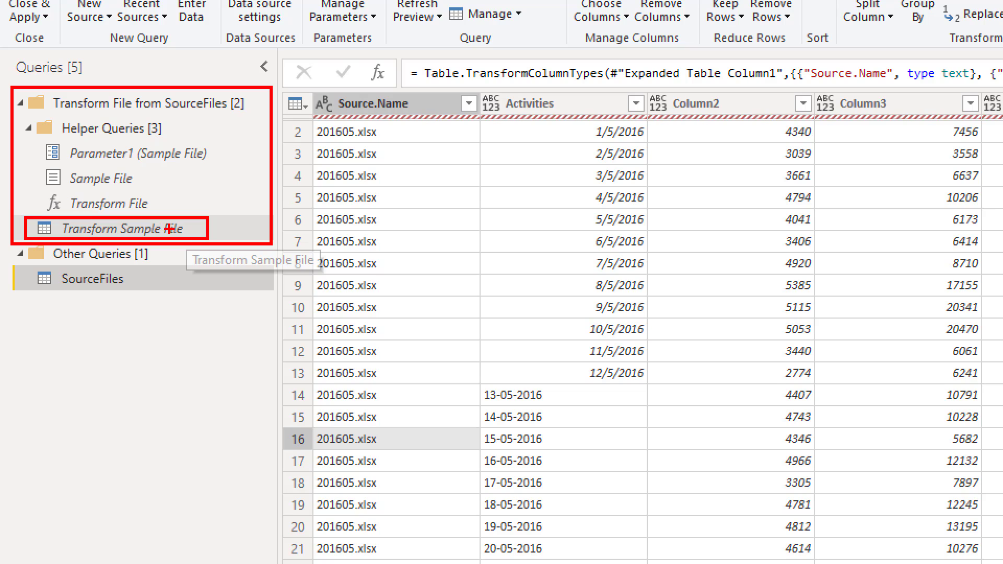
mouse_move(122, 205)
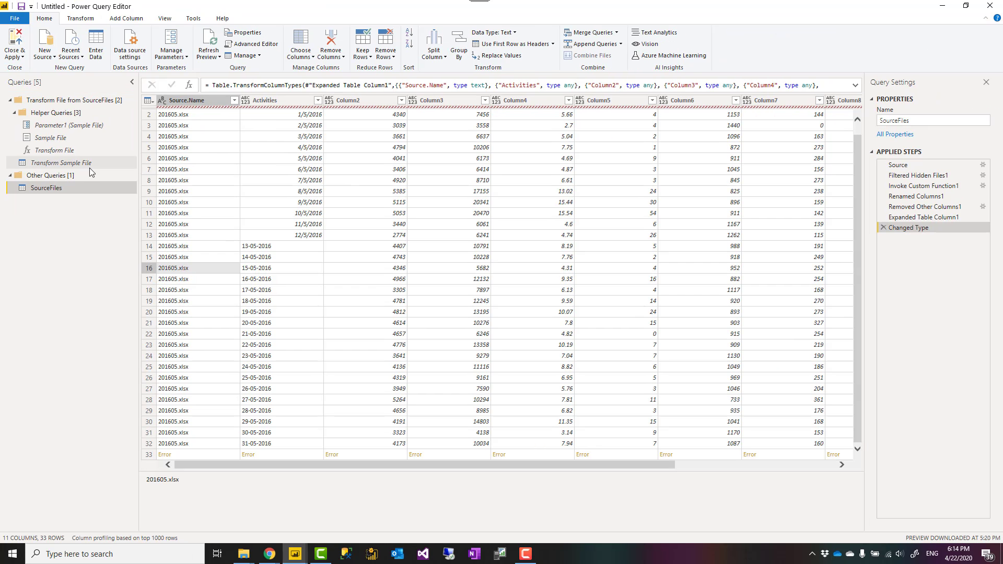
left_click(62, 163)
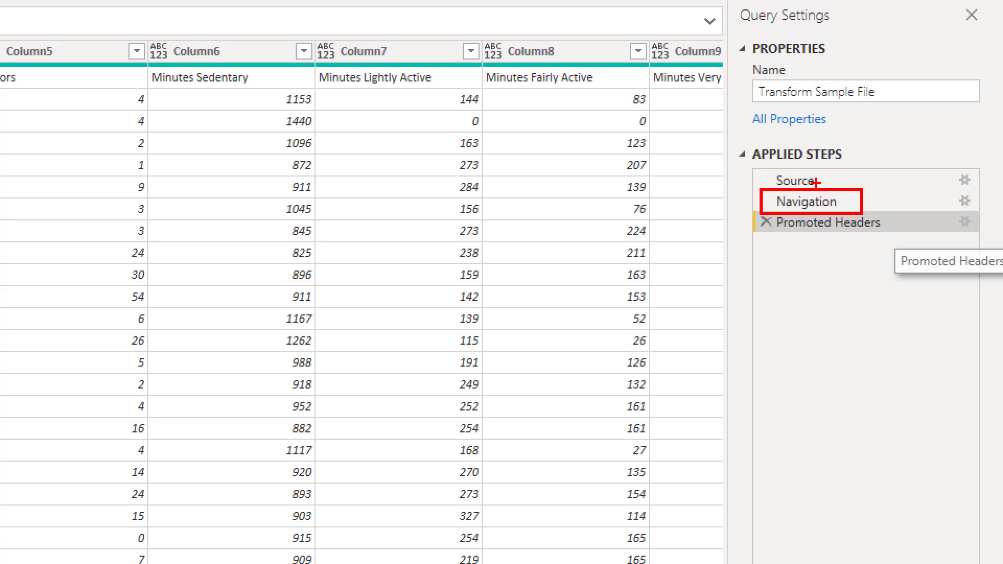
mouse_move(814, 201)
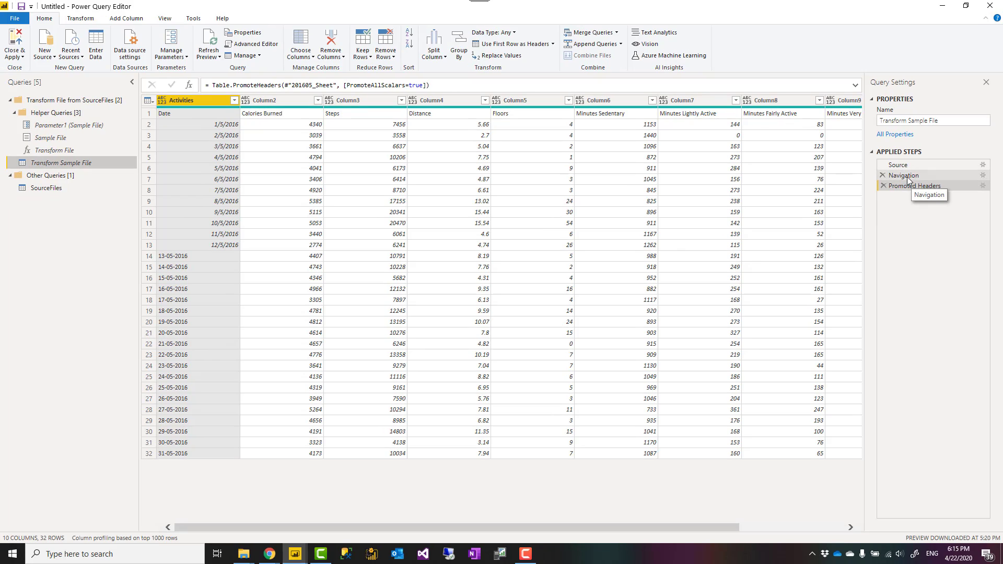
Edit the Navigation formula to Source{0}[Data] so the first sheet is taken by position
left_click(905, 176)
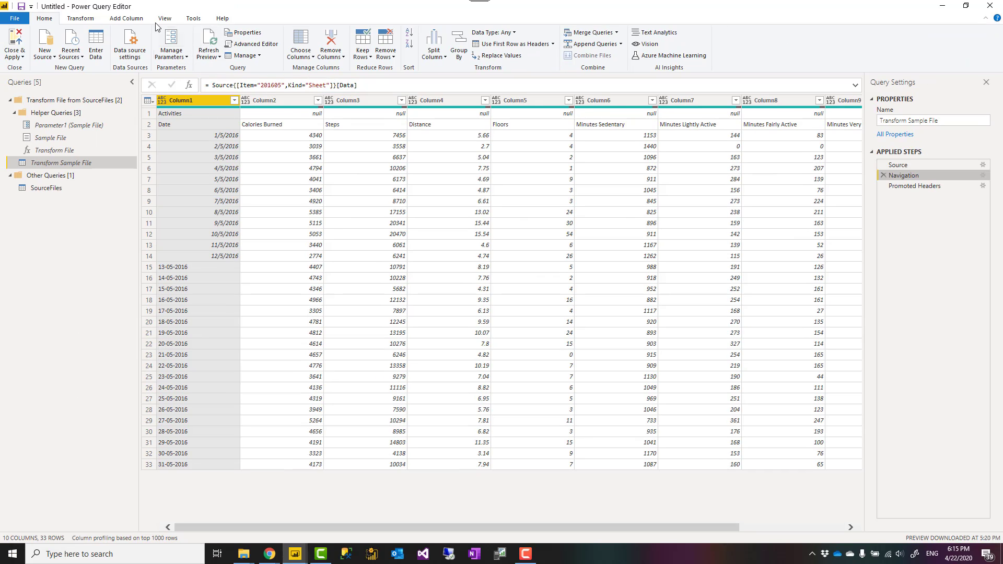
left_click(164, 18)
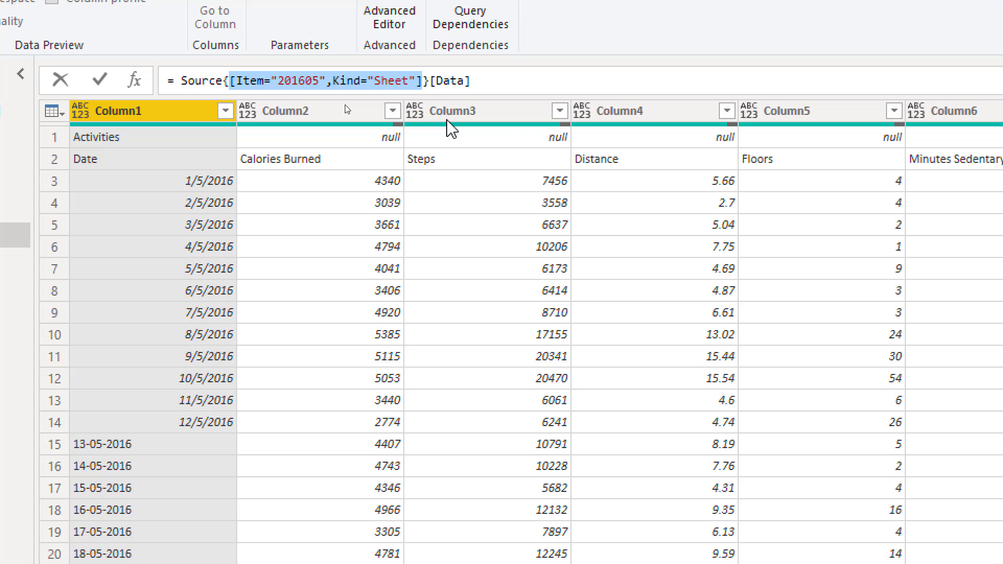
left_click(423, 81)
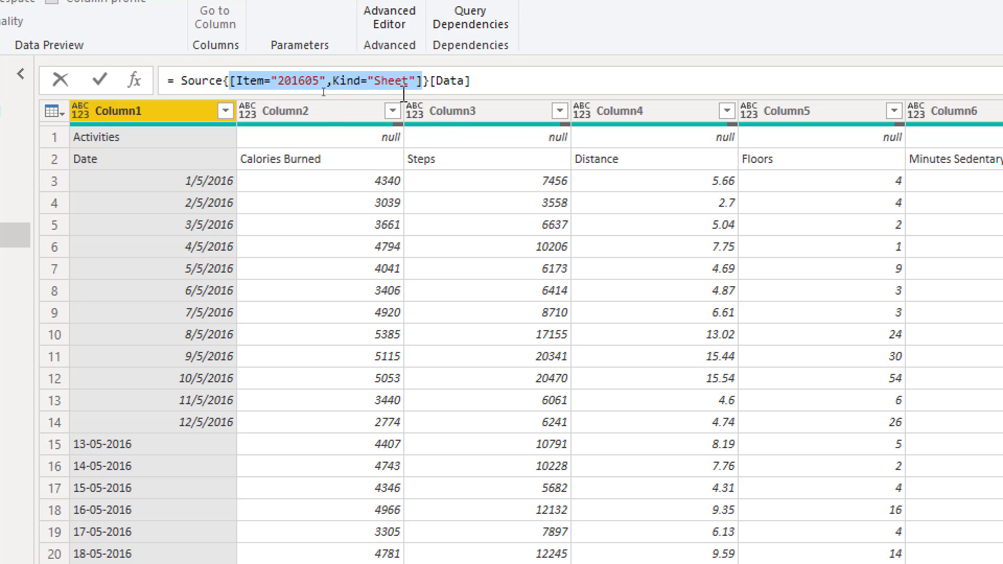
key("Delete")
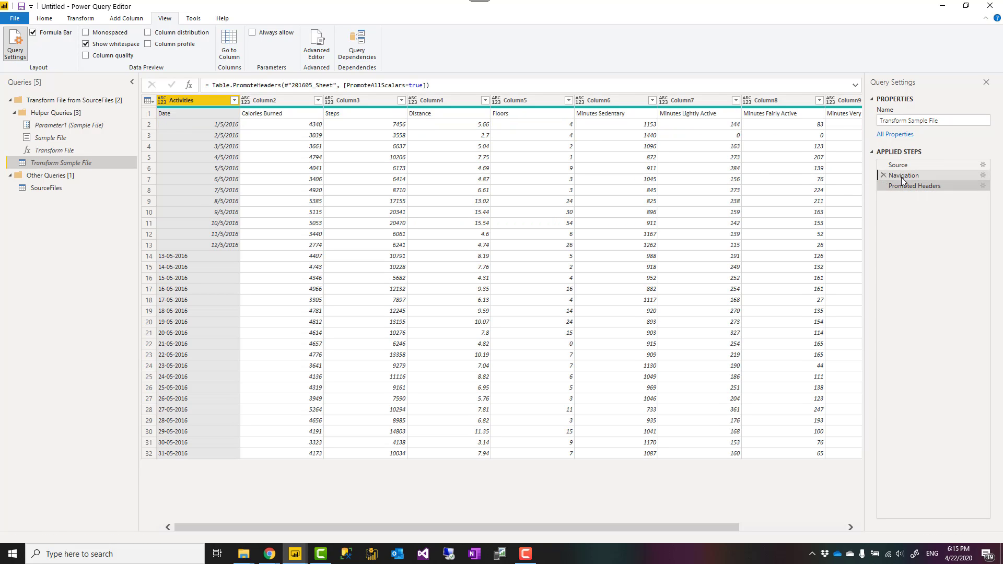
left_click(905, 176)
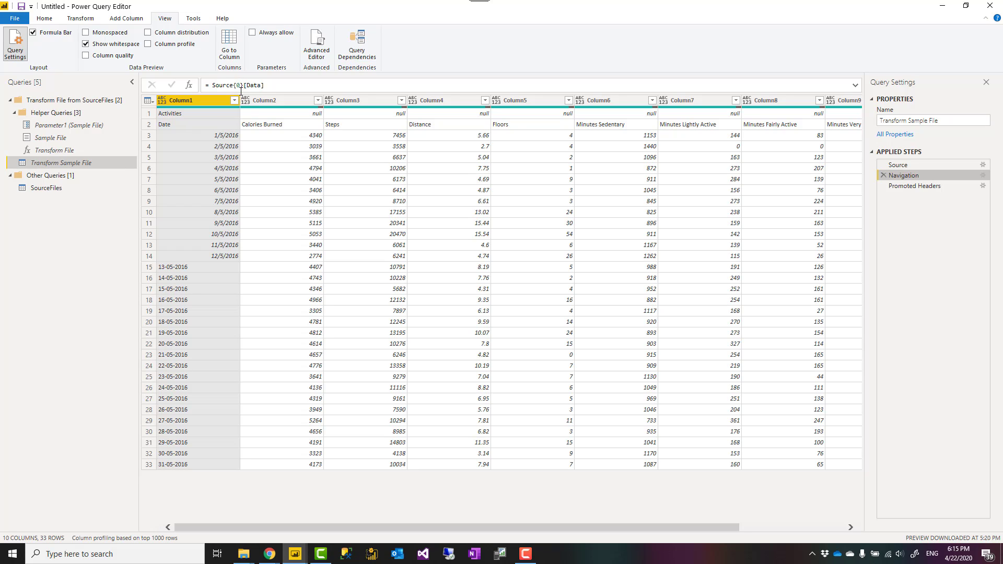
mouse_move(235, 113)
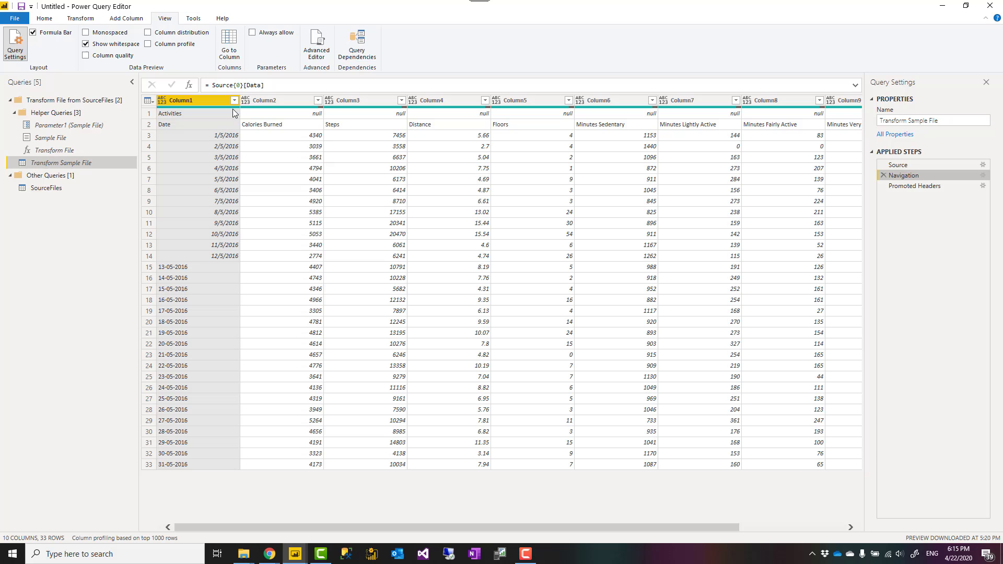
mouse_move(61, 193)
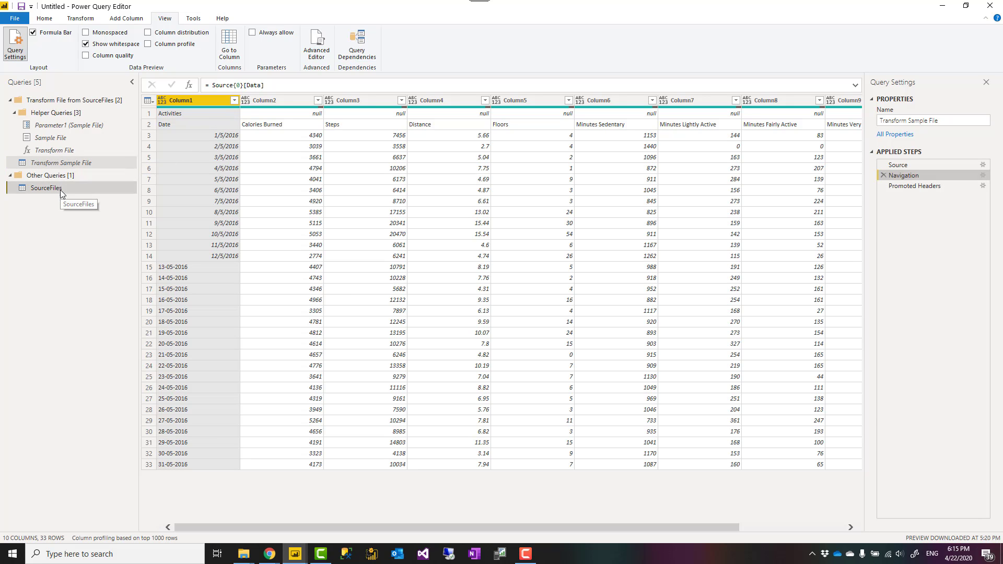
Scroll the SourceFiles preview to confirm 158 rows from several monthly files
left_click(46, 188)
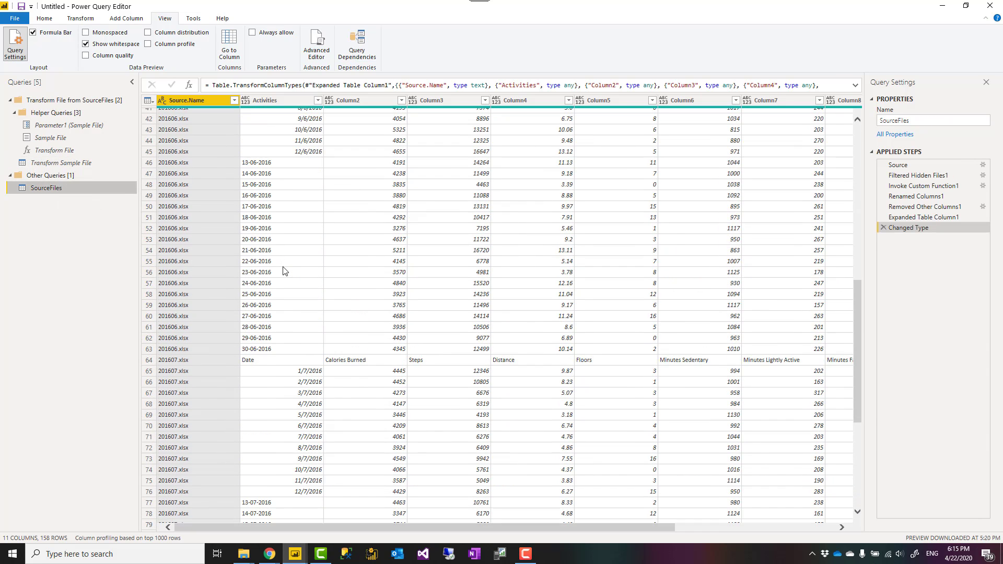
scroll("down", 3)
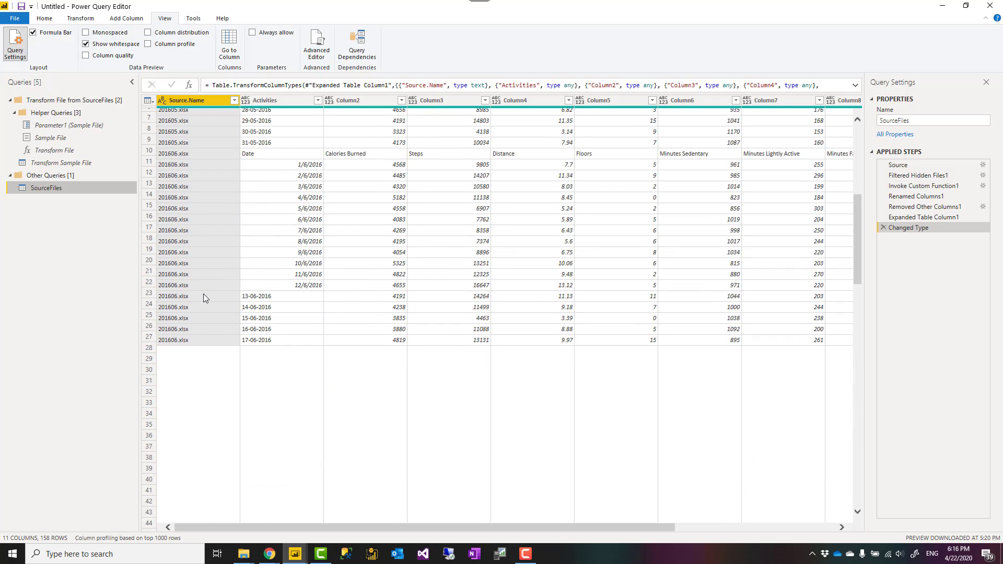
scroll("down", 3)
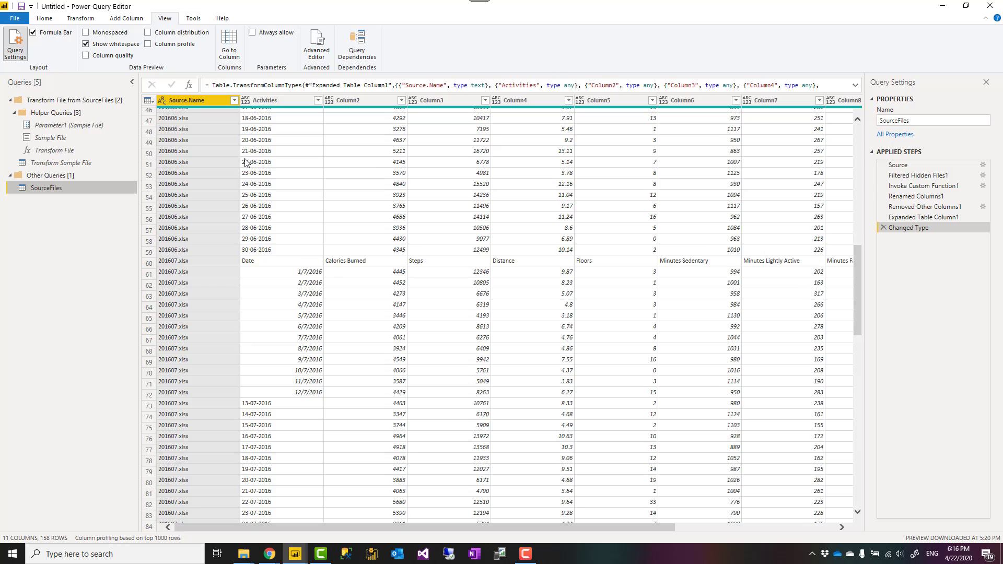
scroll("down", 3)
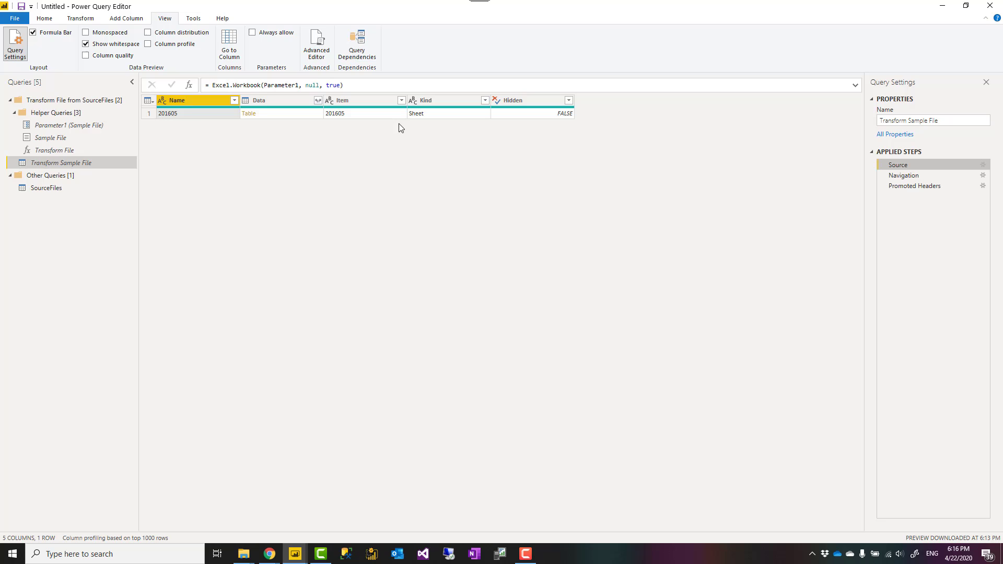
left_click(484, 100)
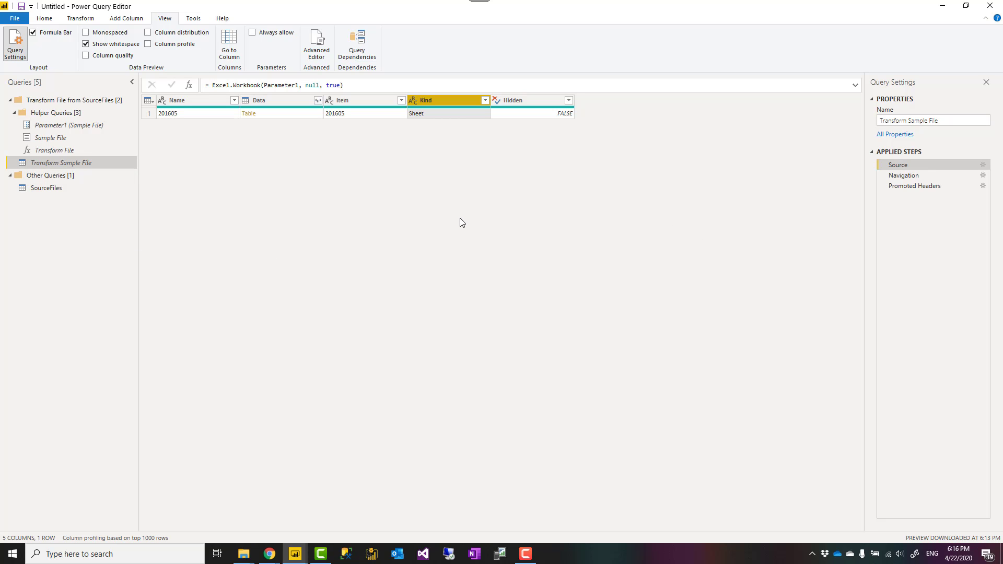
left_click(46, 187)
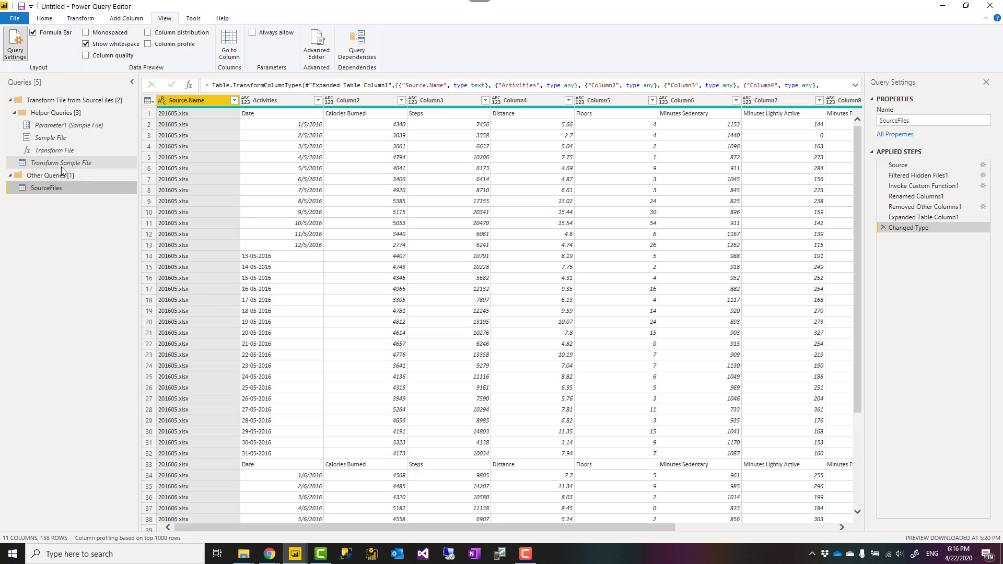
mouse_move(60, 163)
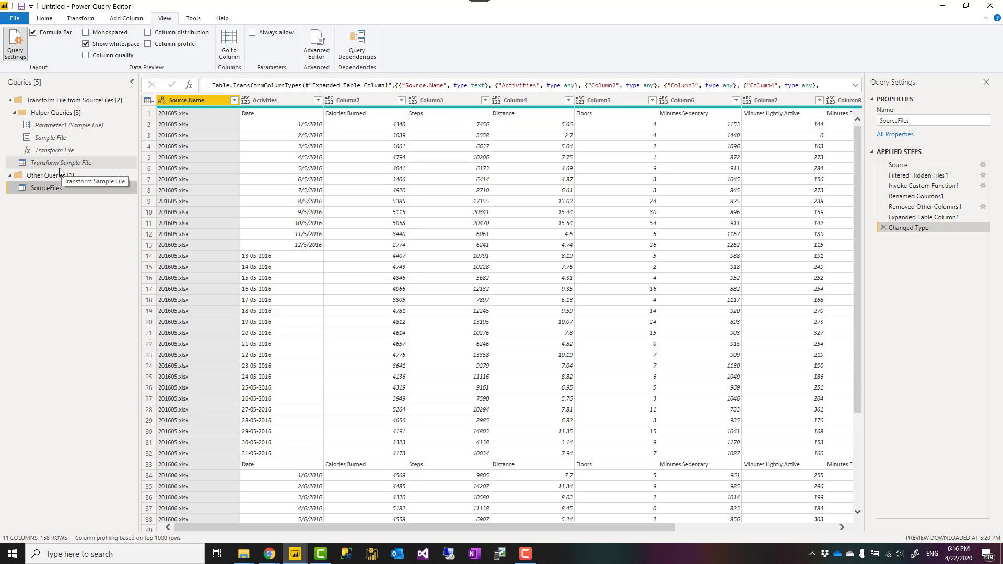
mouse_move(34, 166)
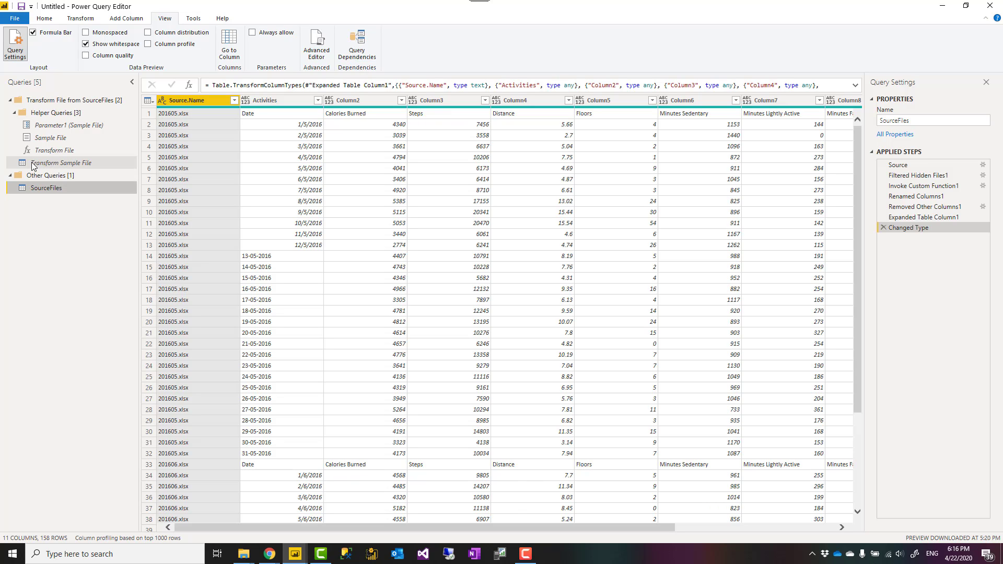
Detect data types on Transform Sample File's columns, adding a Changed Type step
left_click(62, 163)
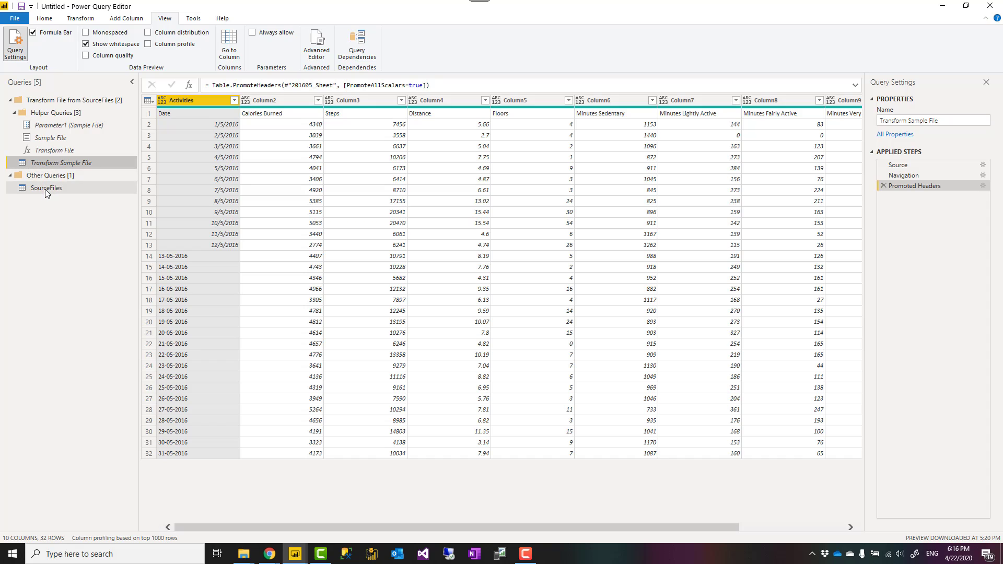
left_click(46, 187)
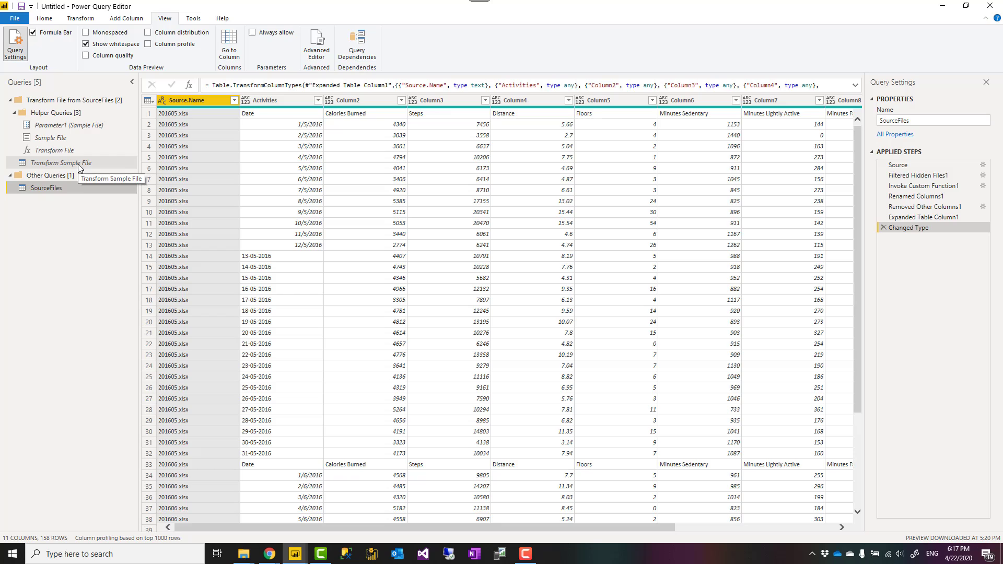
left_click(62, 162)
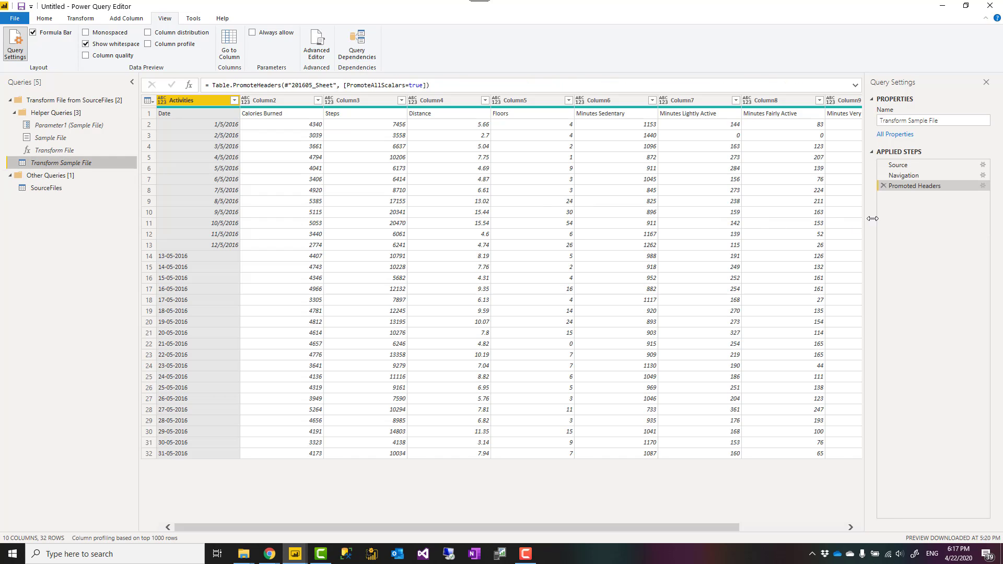
mouse_move(563, 224)
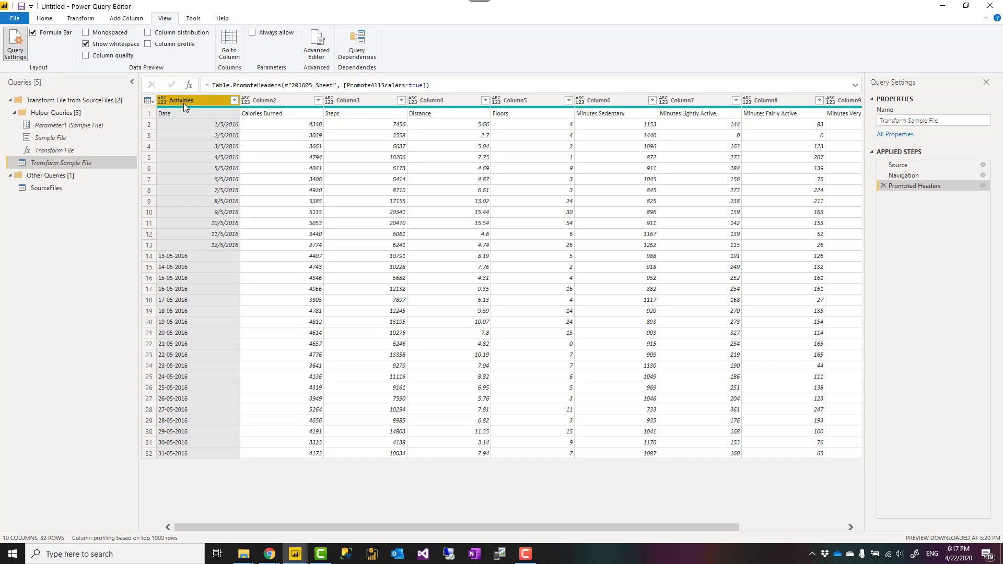
left_click(81, 18)
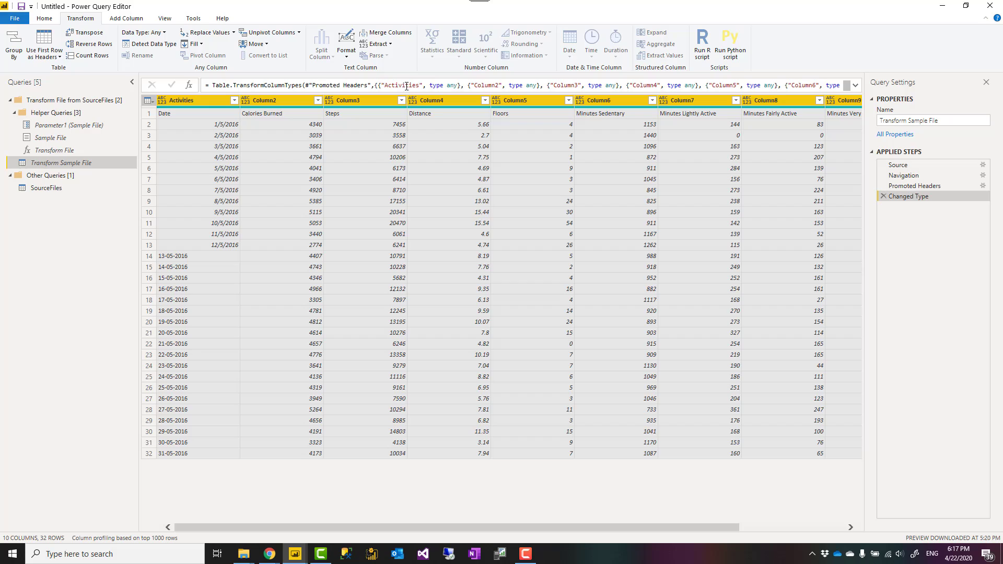
Delete the Changed Type step and check SourceFiles before returning to Transform Sample File
double_click(401, 85)
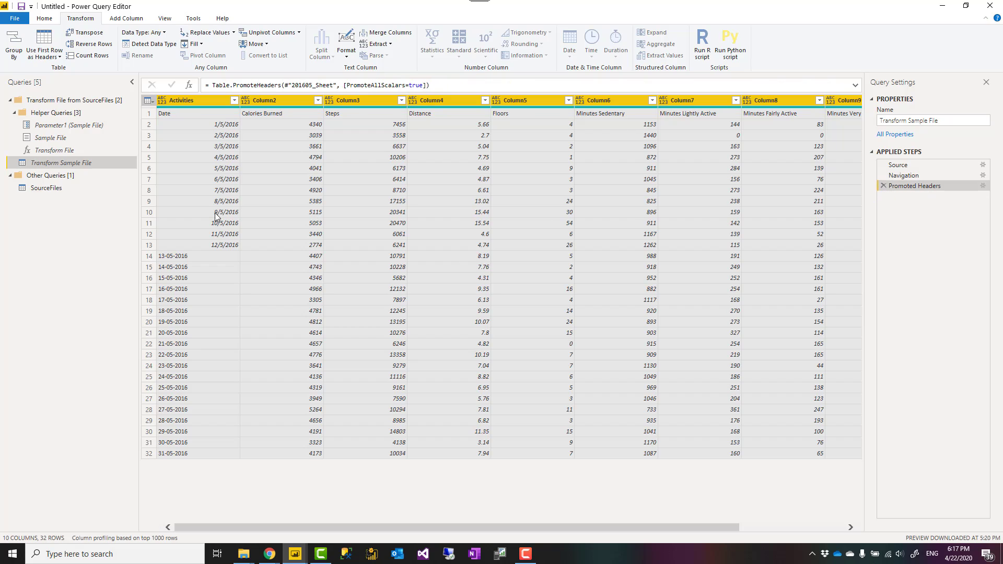
left_click(46, 187)
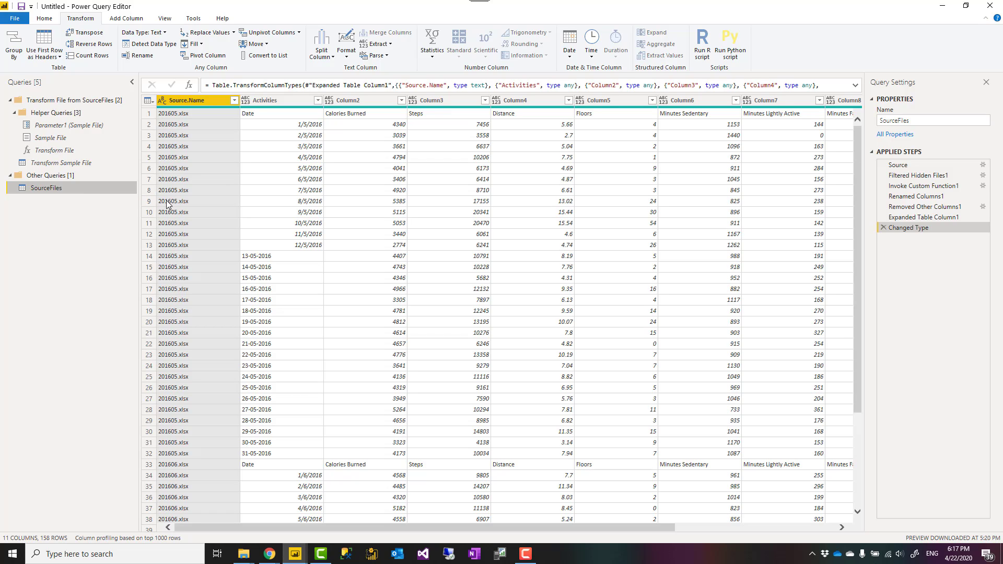
mouse_move(61, 162)
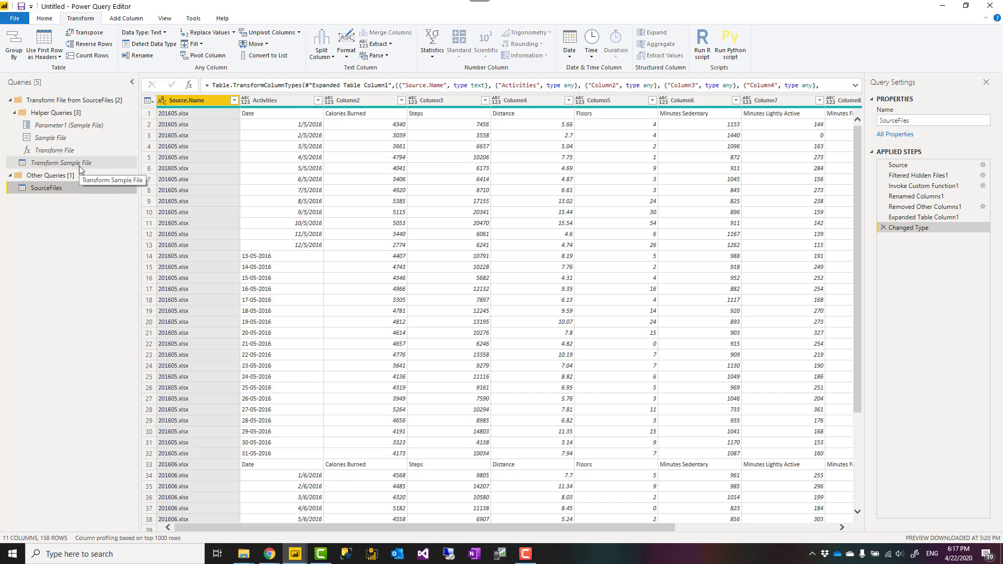
mouse_move(233, 375)
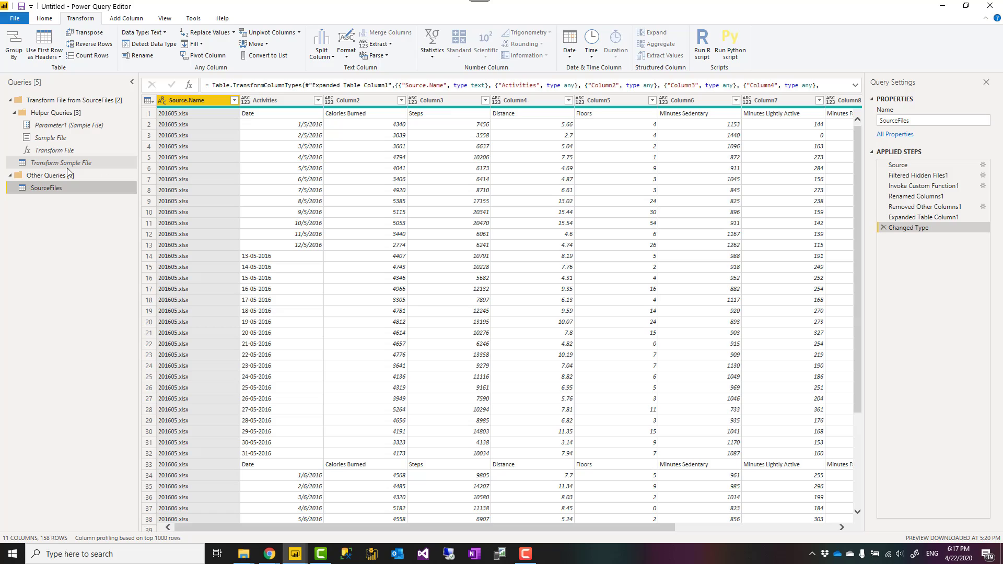
mouse_move(67, 171)
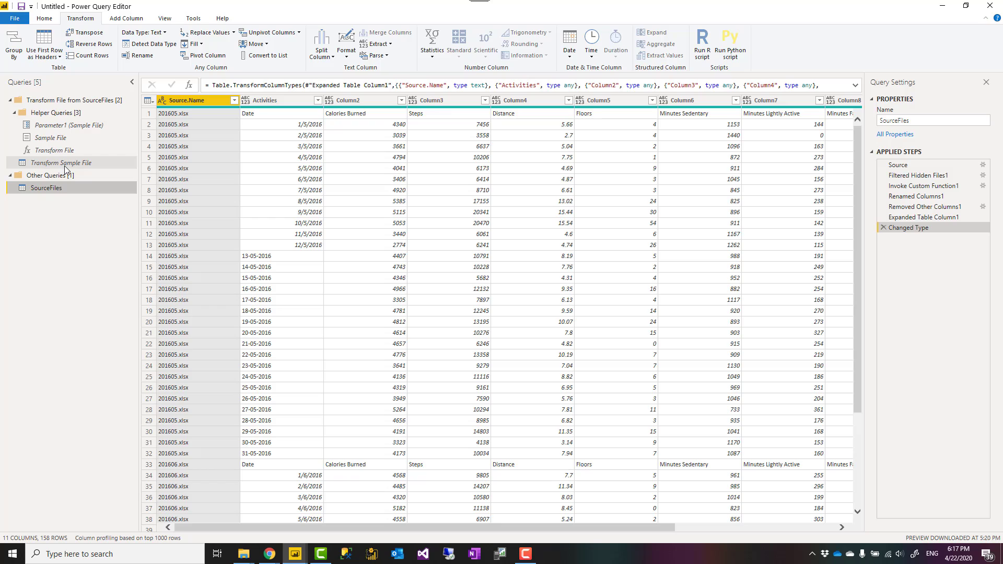
left_click(61, 163)
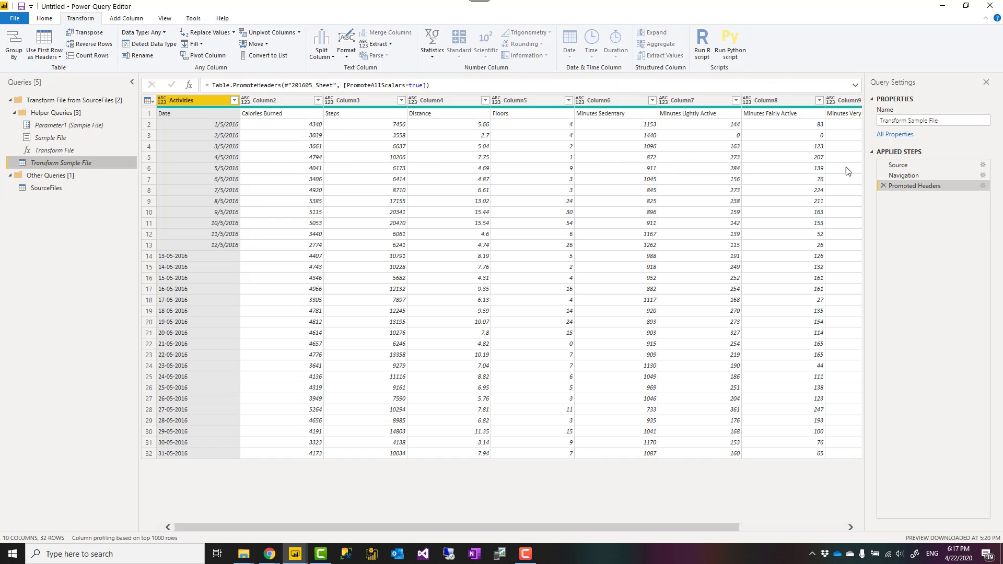
At the Source step, filter the Name column to sheets beginning with 20
left_click(898, 164)
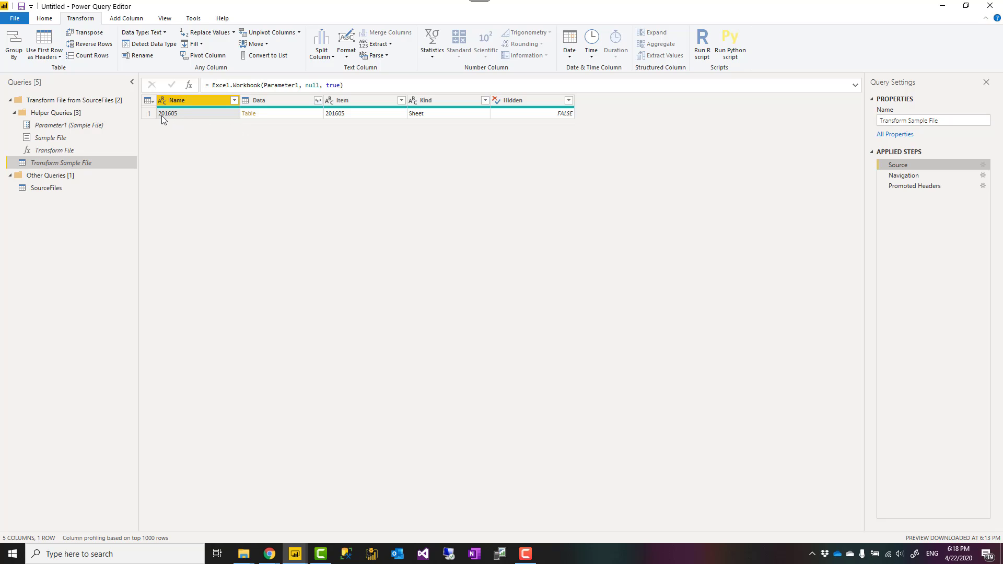
mouse_move(181, 120)
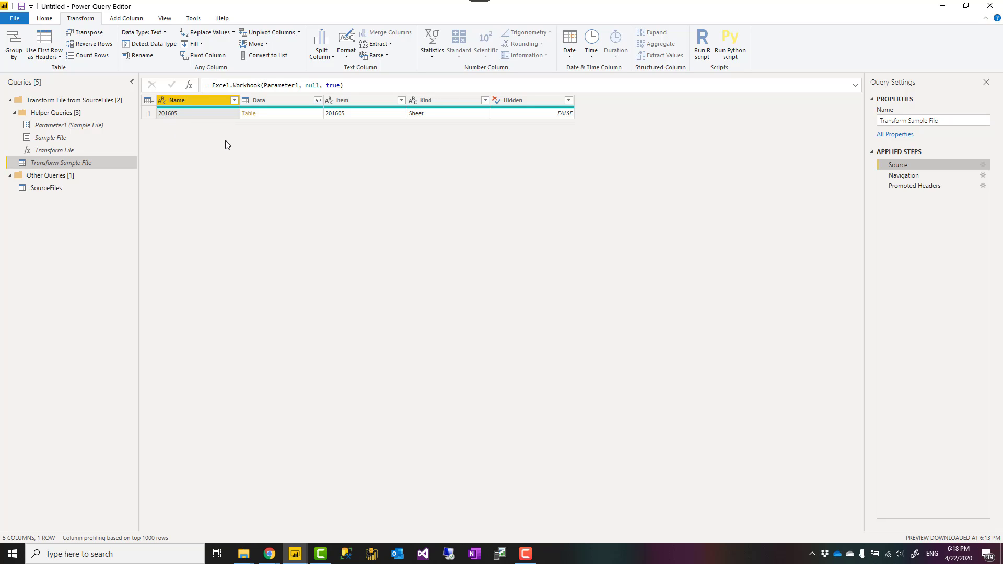
mouse_move(182, 128)
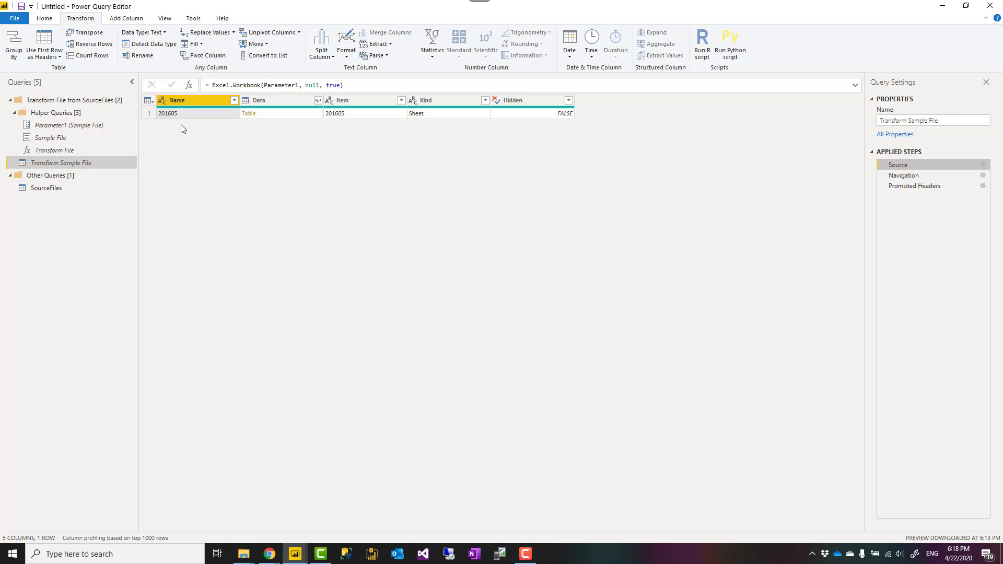
left_click(234, 100)
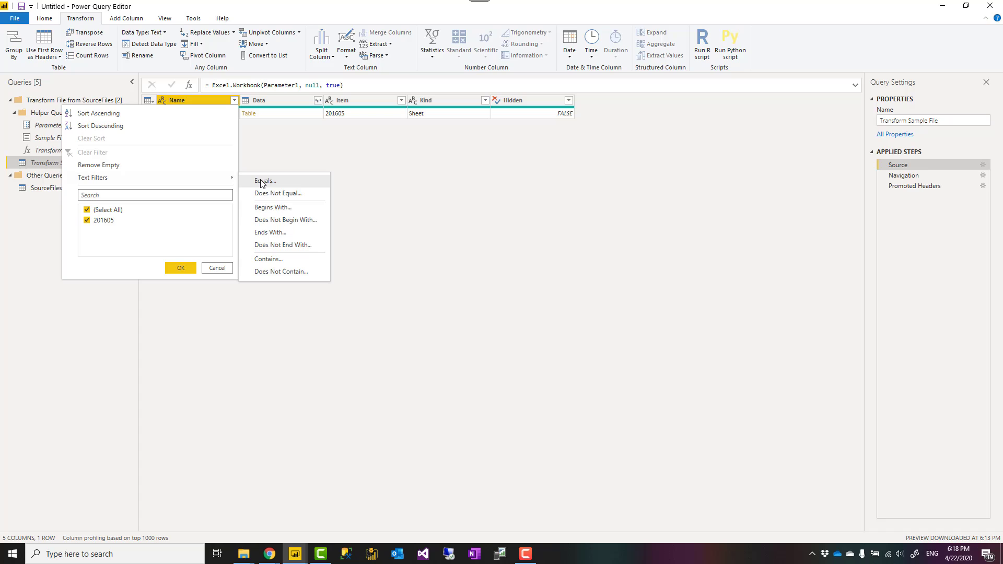
mouse_move(283, 232)
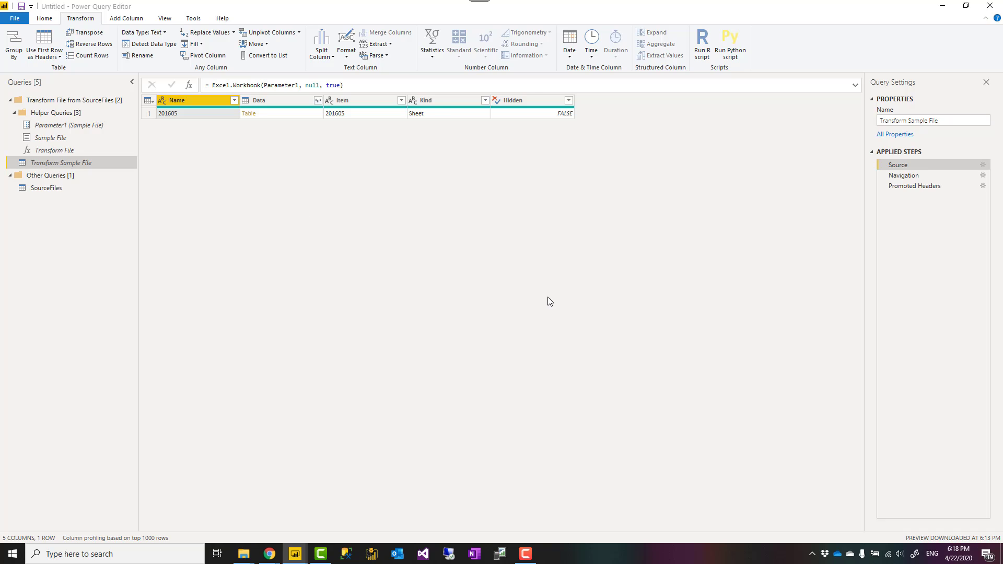
left_click(234, 100)
type("20")
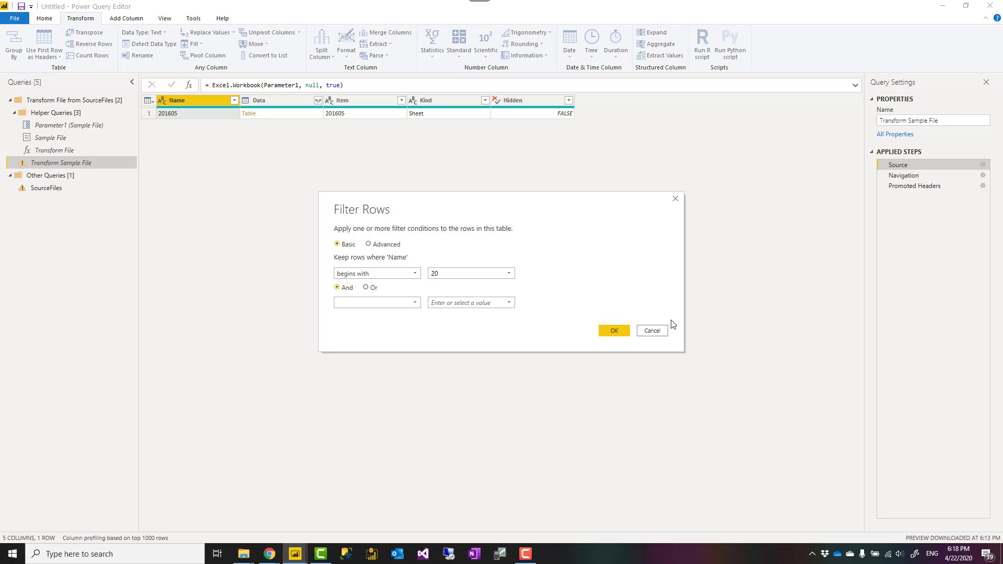
left_click(614, 331)
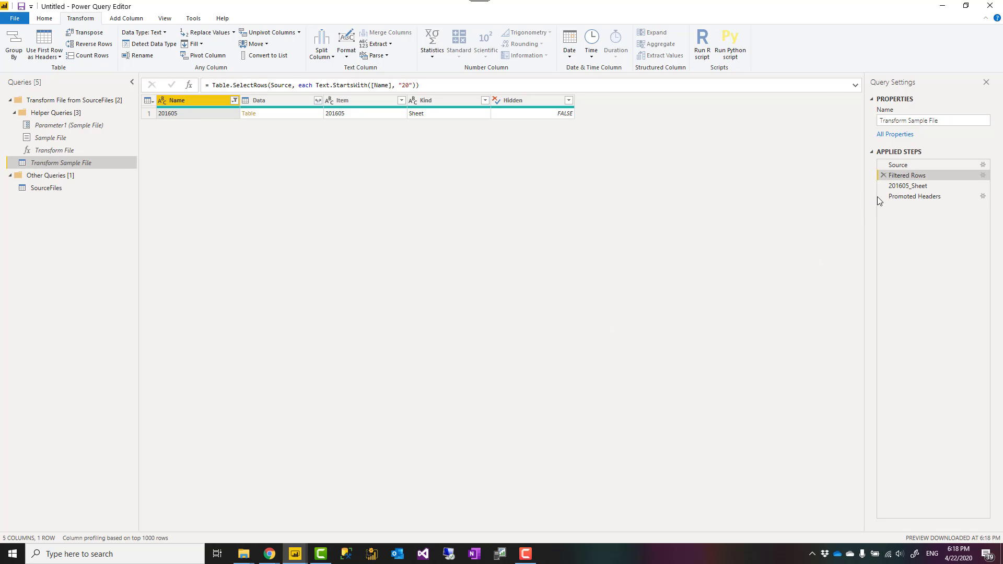
Check the Navigation step after filtering and confirm SourceFiles still returns 158 rows
left_click(907, 186)
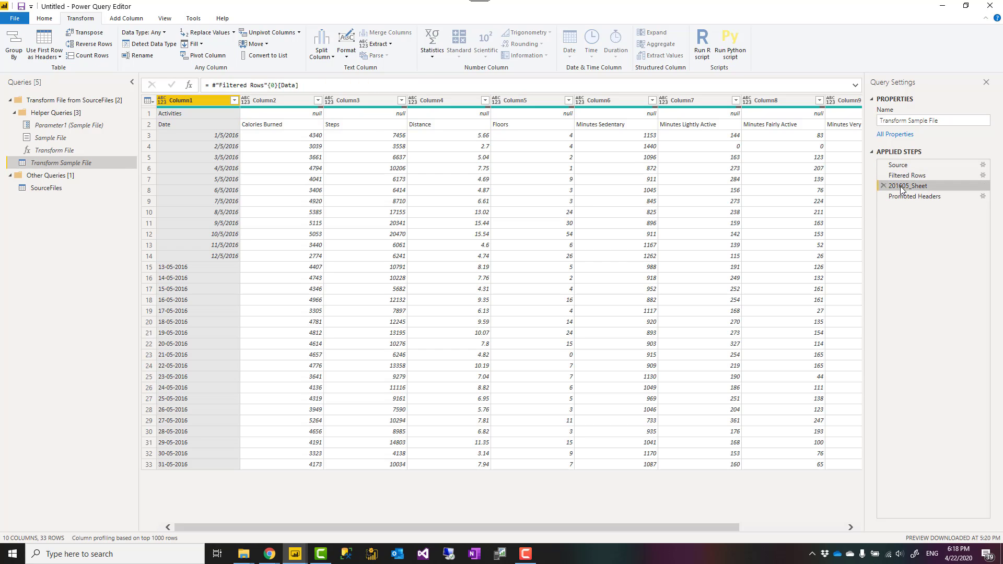
mouse_move(906, 186)
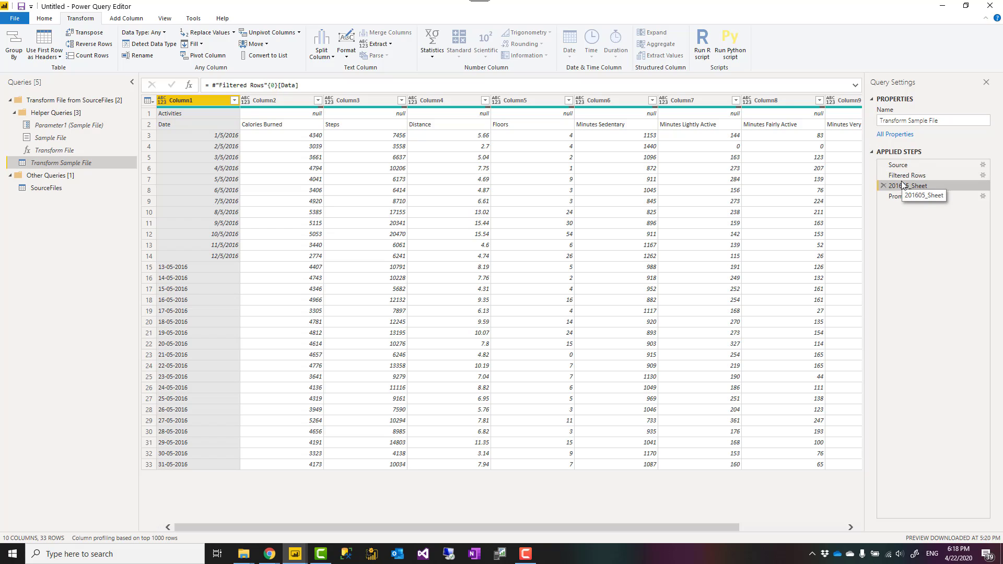
left_click(908, 186)
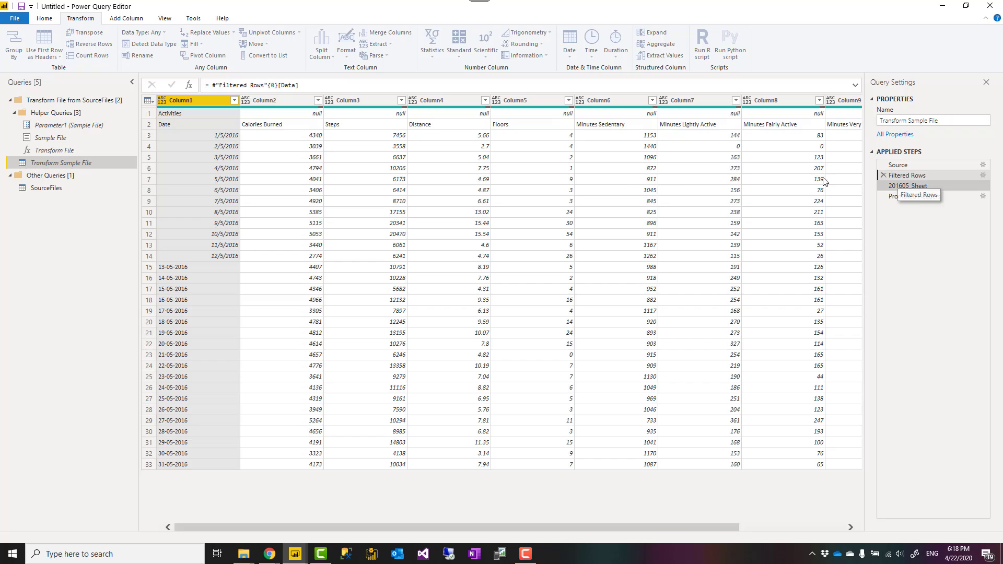
left_click(46, 188)
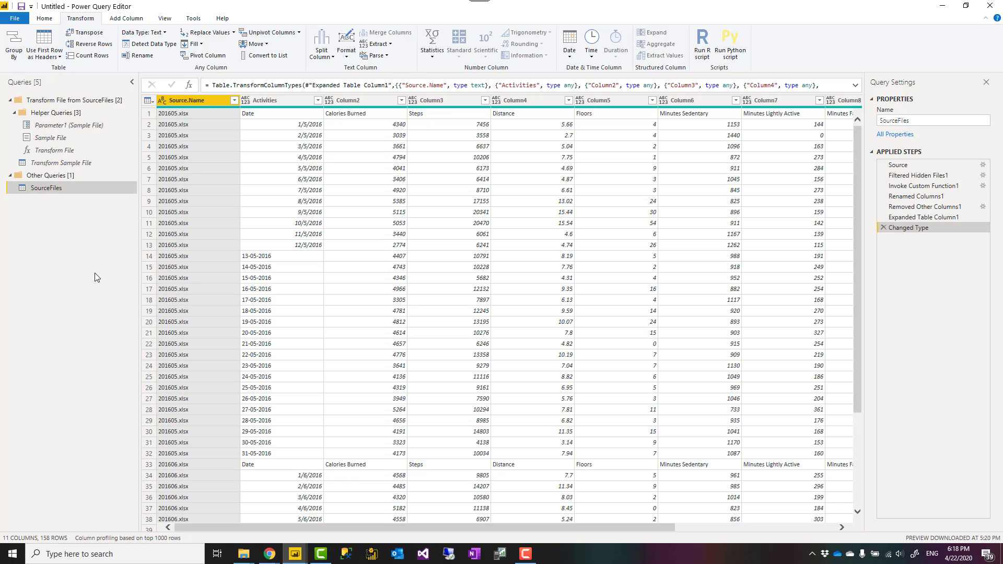
mouse_move(831, 281)
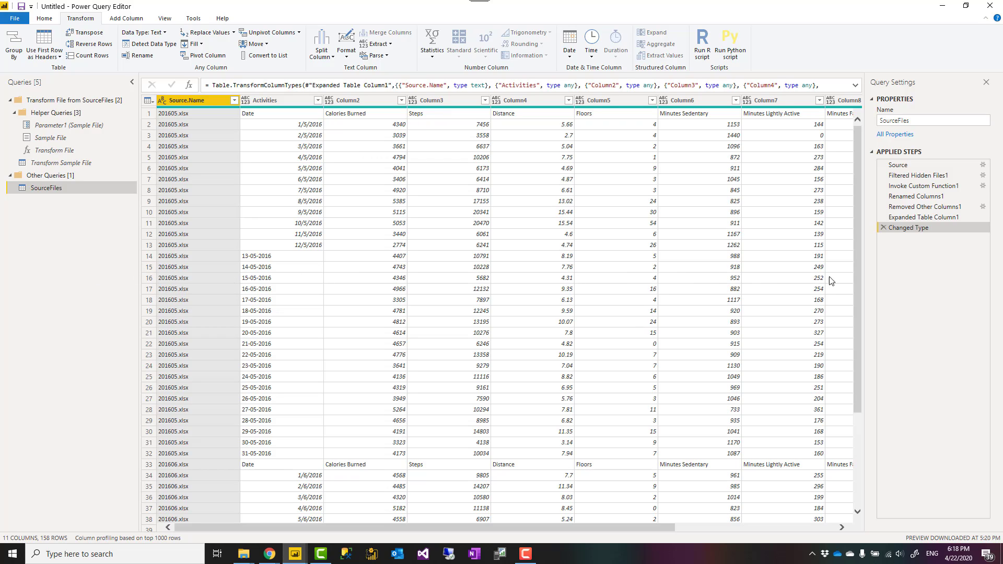